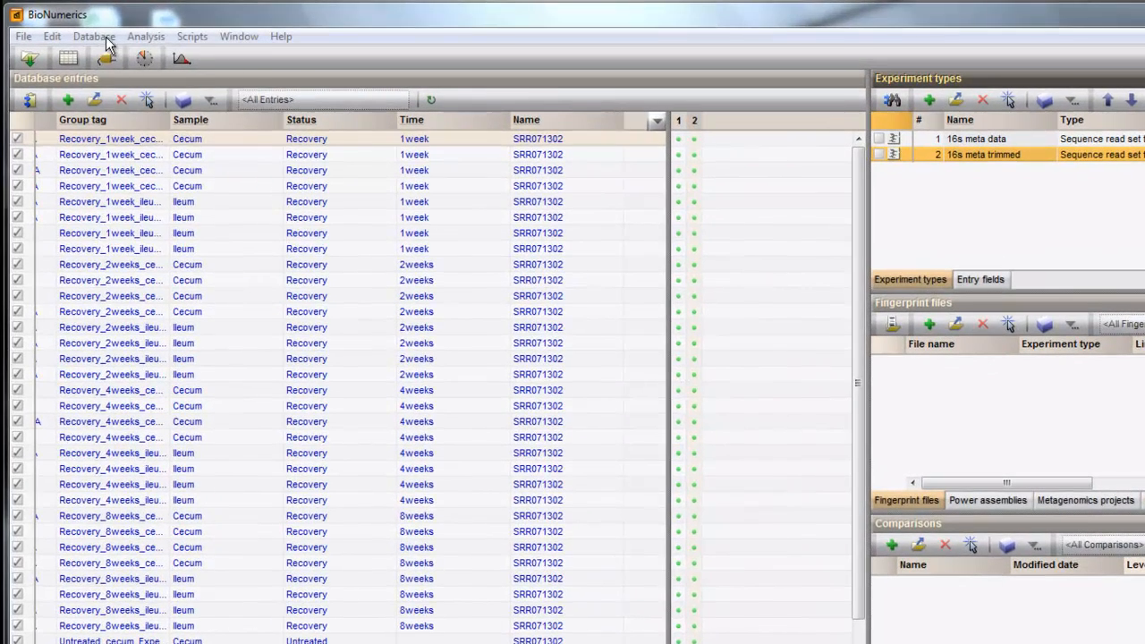
Review the SILVA alignment's details in the reference alignment manager and close it
{"action": "left_click", "coordinate": [93, 36]}
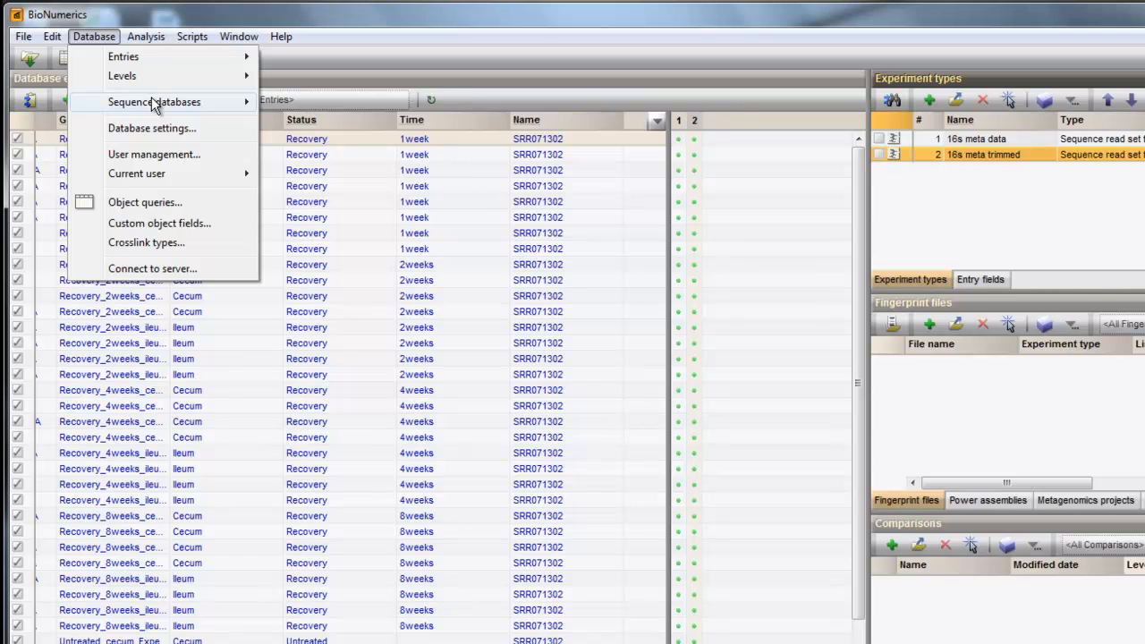
{"action": "left_click", "coordinate": [154, 100]}
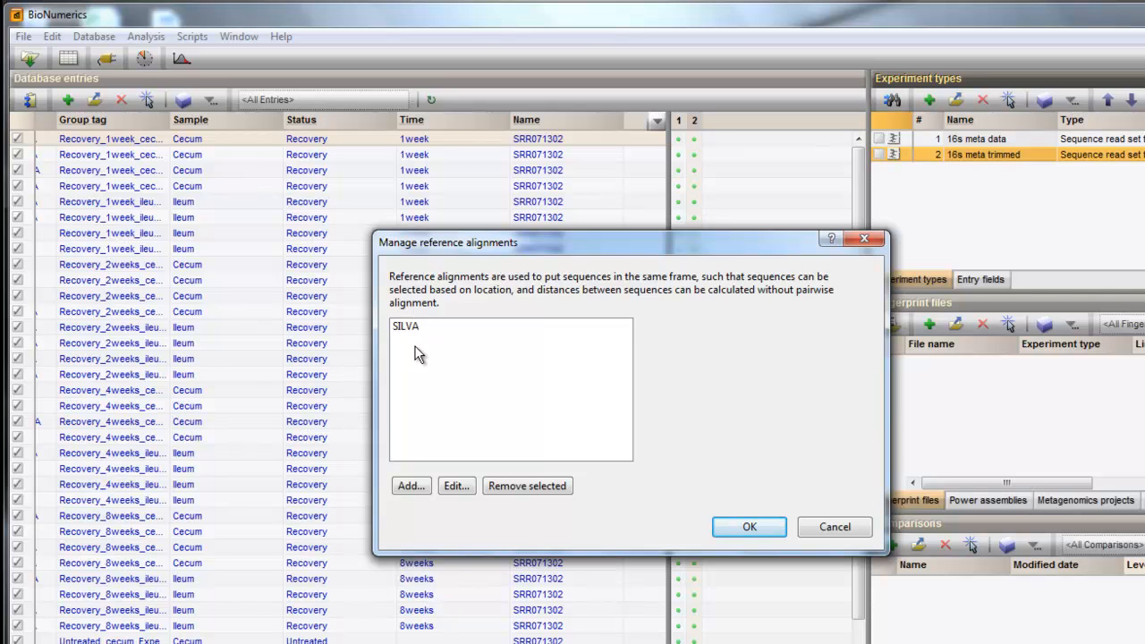
{"action": "left_click", "coordinate": [405, 326]}
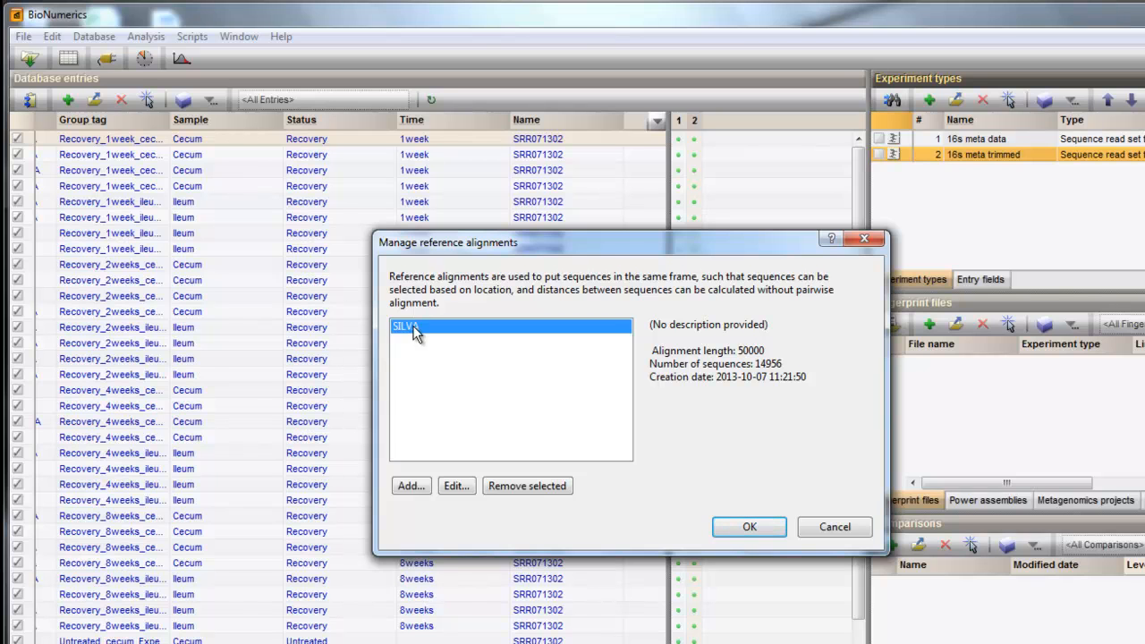
{"action": "left_click", "coordinate": [748, 526]}
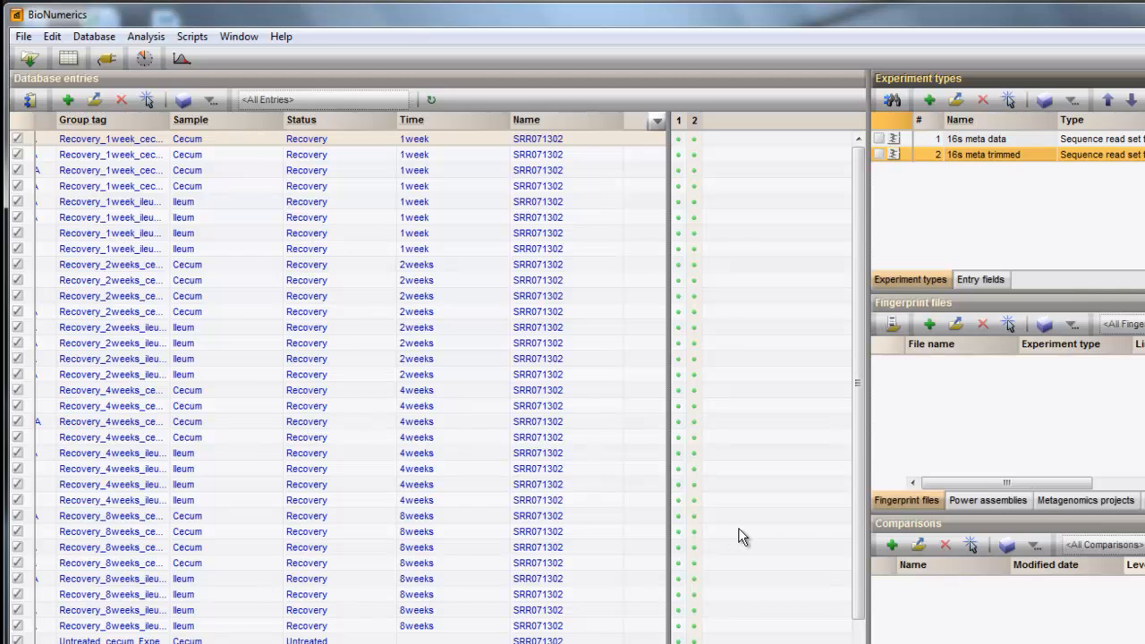
{"action": "mouse_move", "coordinate": [653, 293]}
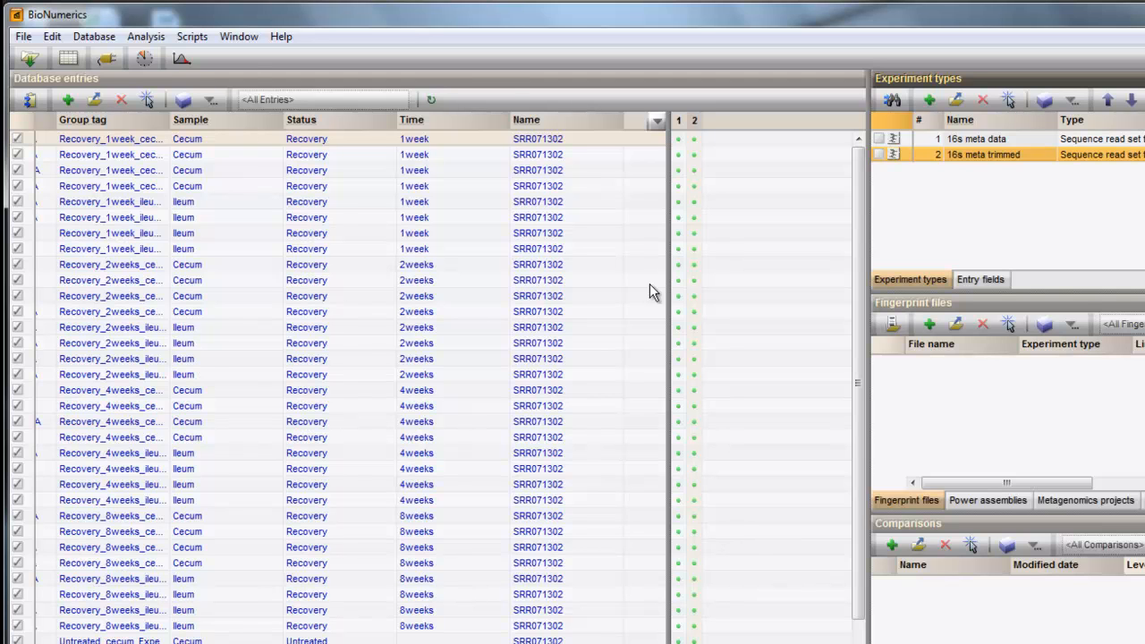
Check the SILVA-tax taxonomic database details, then open SRS0000001's read set report and its Analysis menu
{"action": "left_click", "coordinate": [93, 36]}
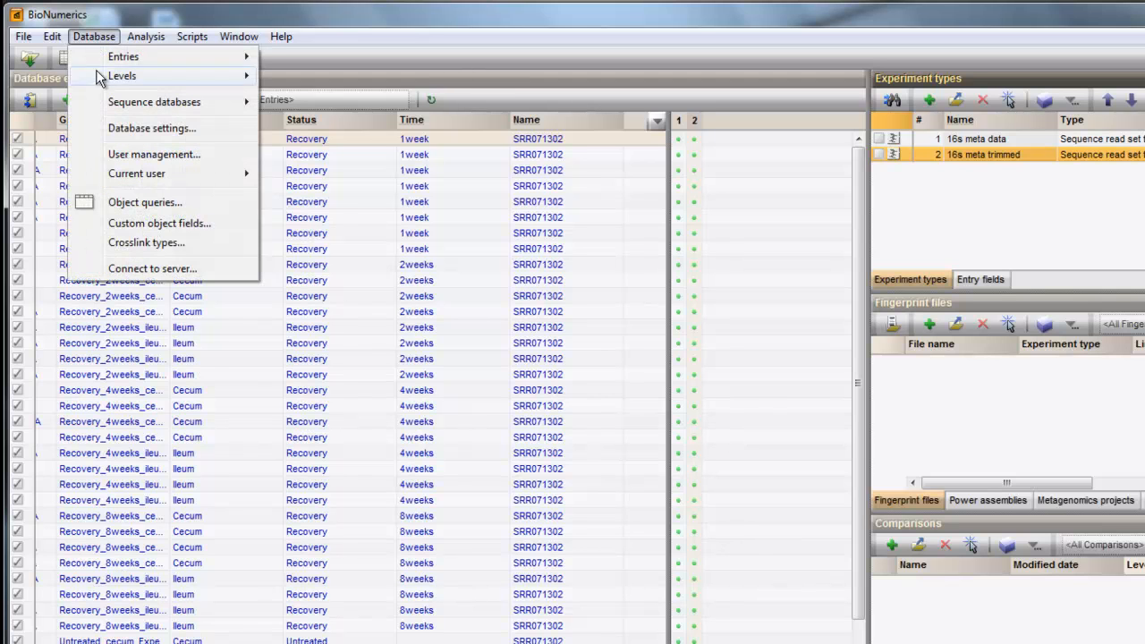
{"action": "mouse_move", "coordinate": [153, 100]}
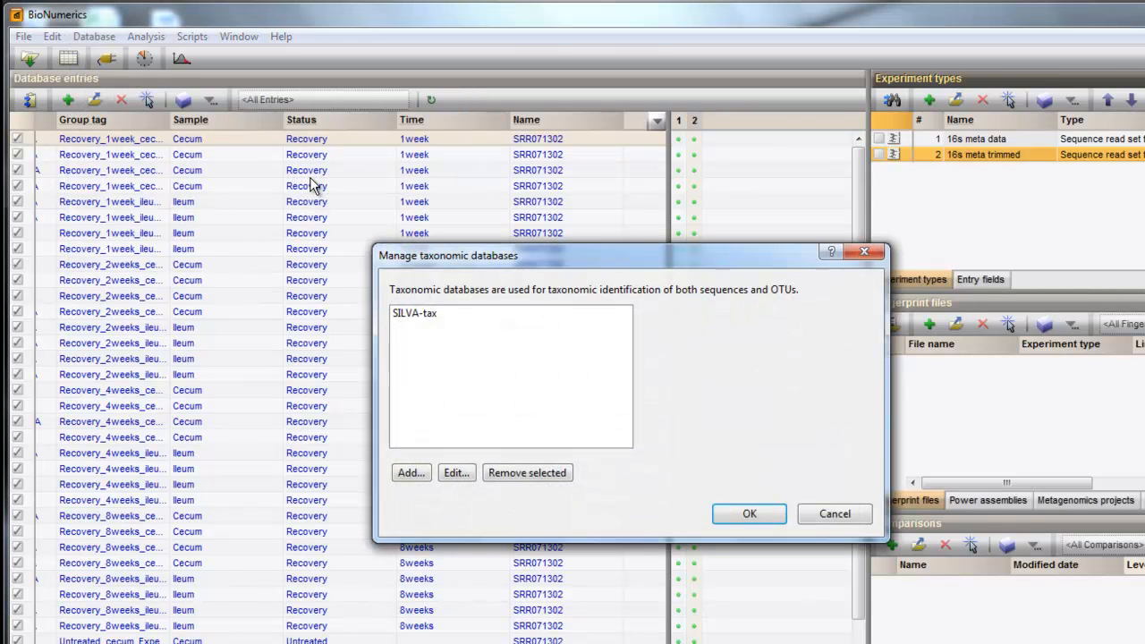
{"action": "left_click", "coordinate": [421, 313]}
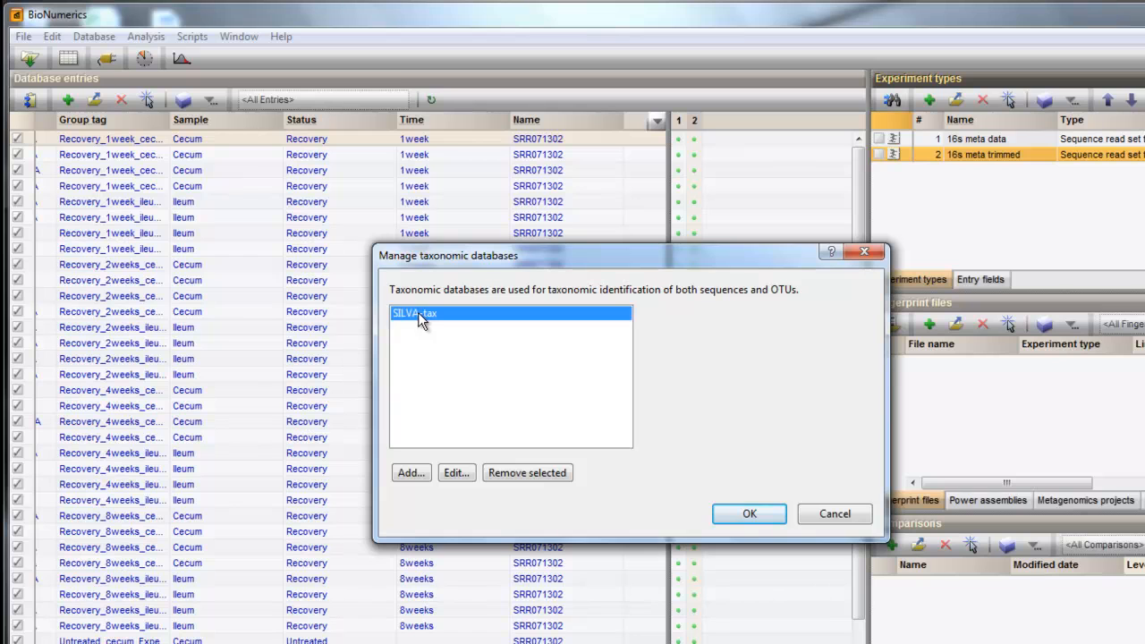
{"action": "left_click", "coordinate": [415, 313]}
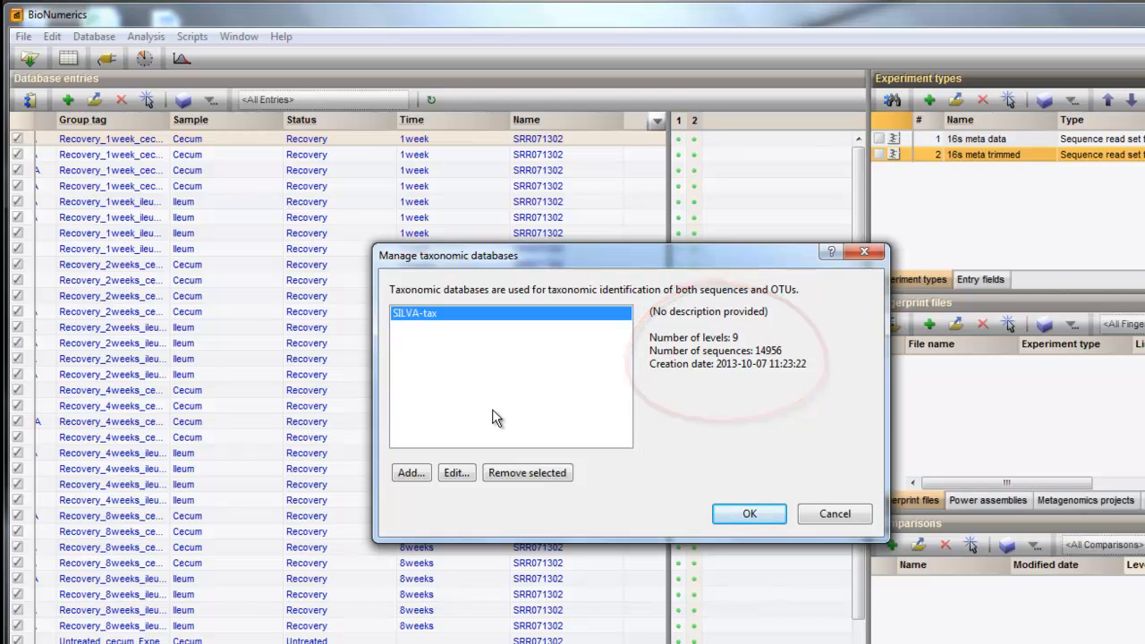
{"action": "left_click", "coordinate": [748, 513]}
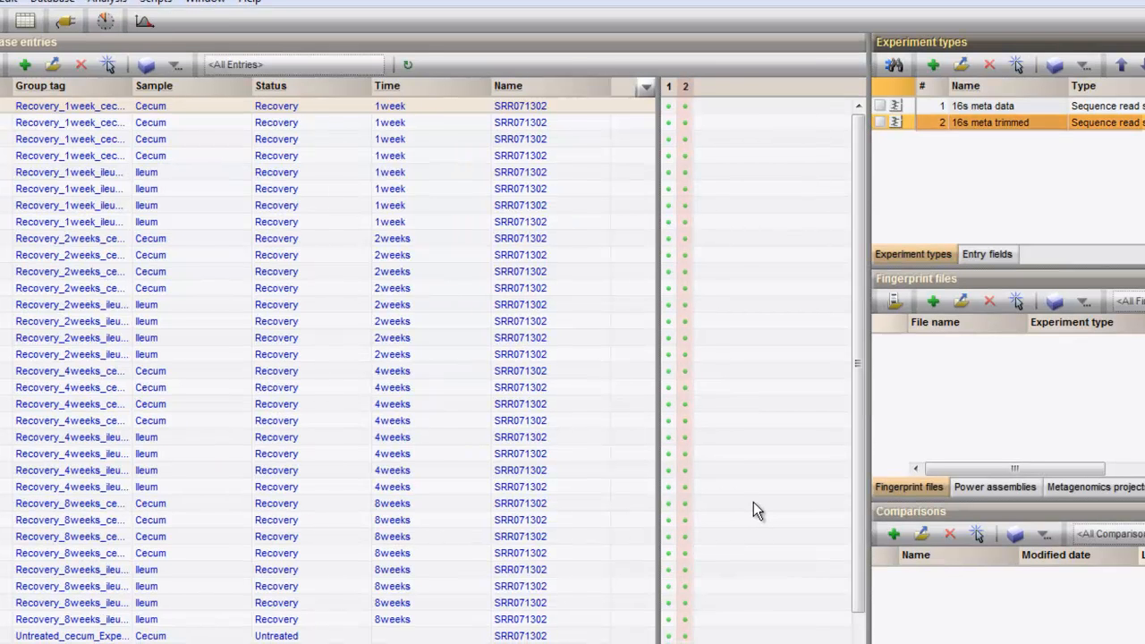
{"action": "left_click", "coordinate": [685, 86]}
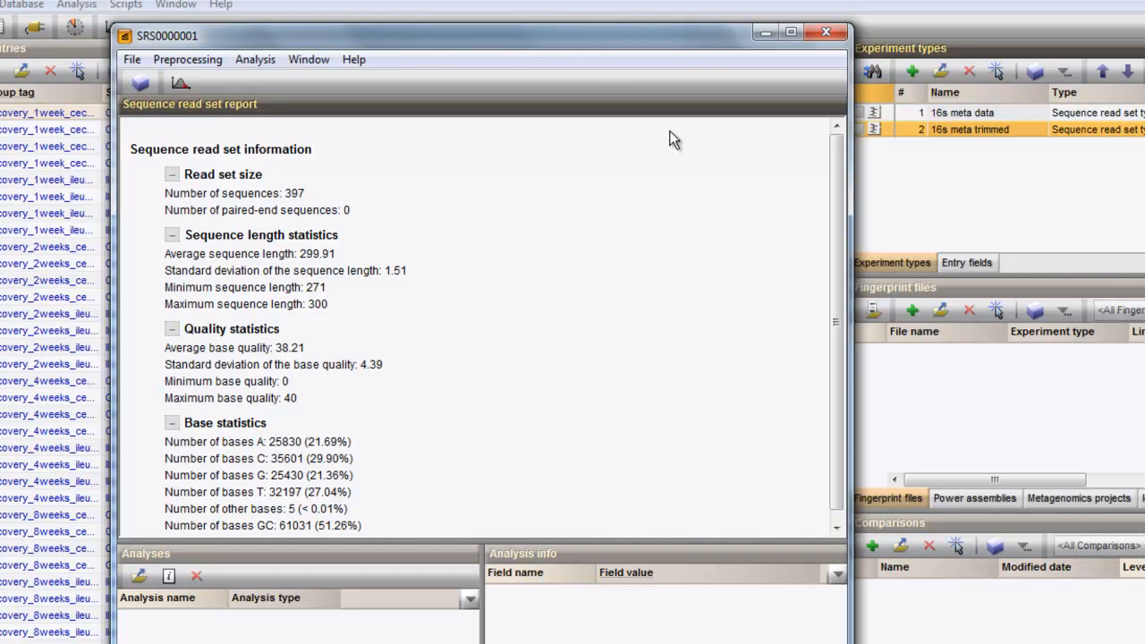
{"action": "left_click", "coordinate": [254, 59]}
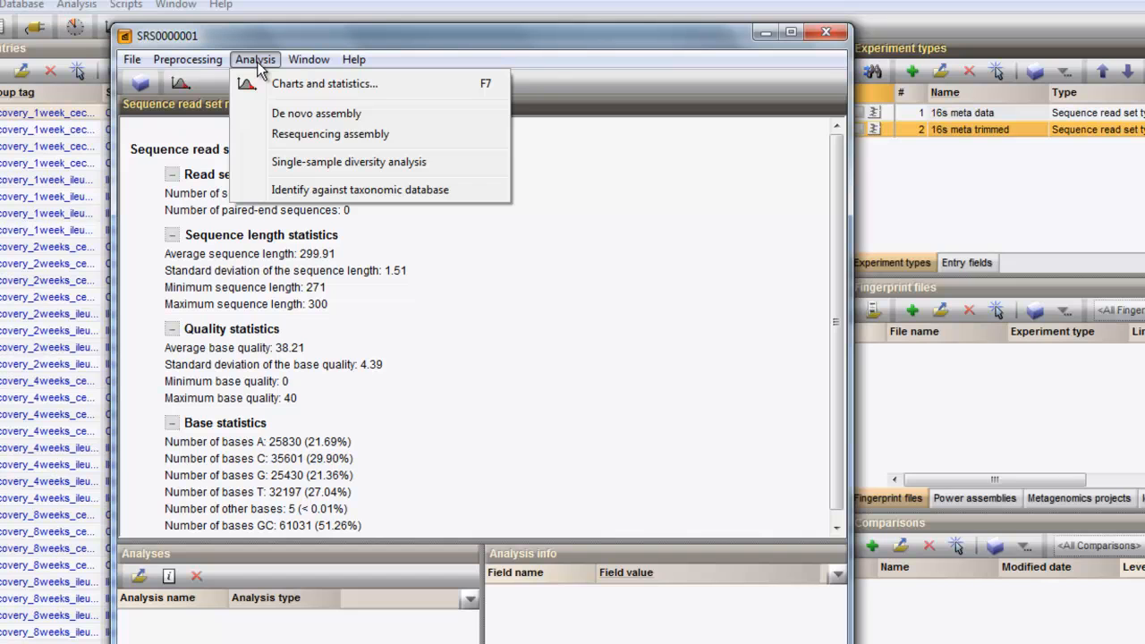
{"action": "mouse_move", "coordinate": [347, 161]}
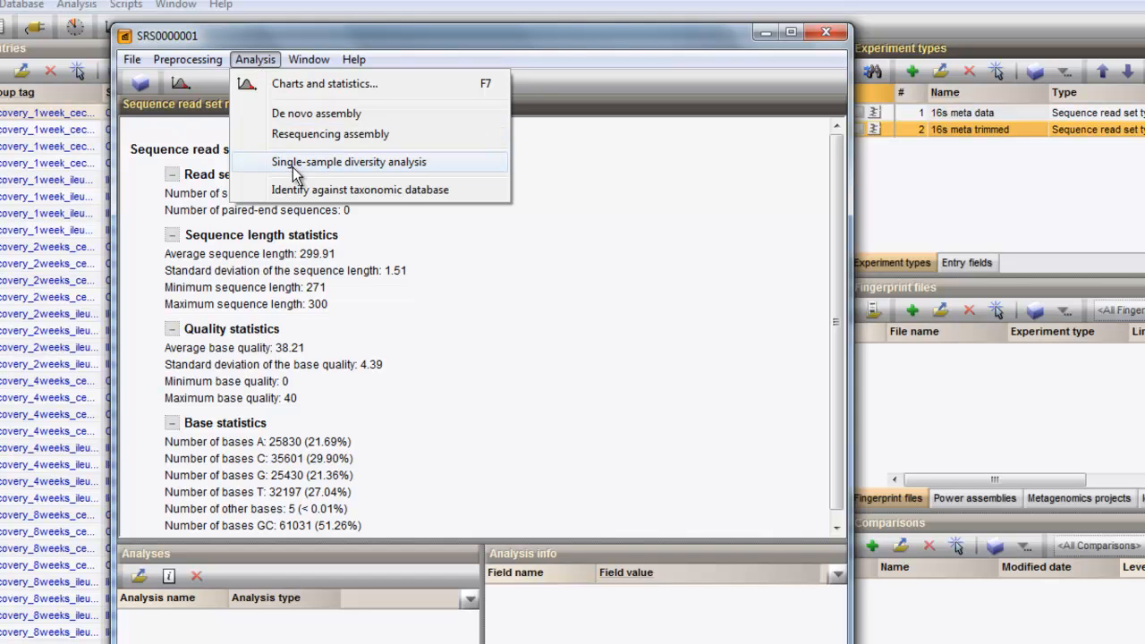
Start single-sample diversity analysis keeping 'Determine OTUs by sequence clustering' and advance to clustering options
{"action": "left_click", "coordinate": [347, 161]}
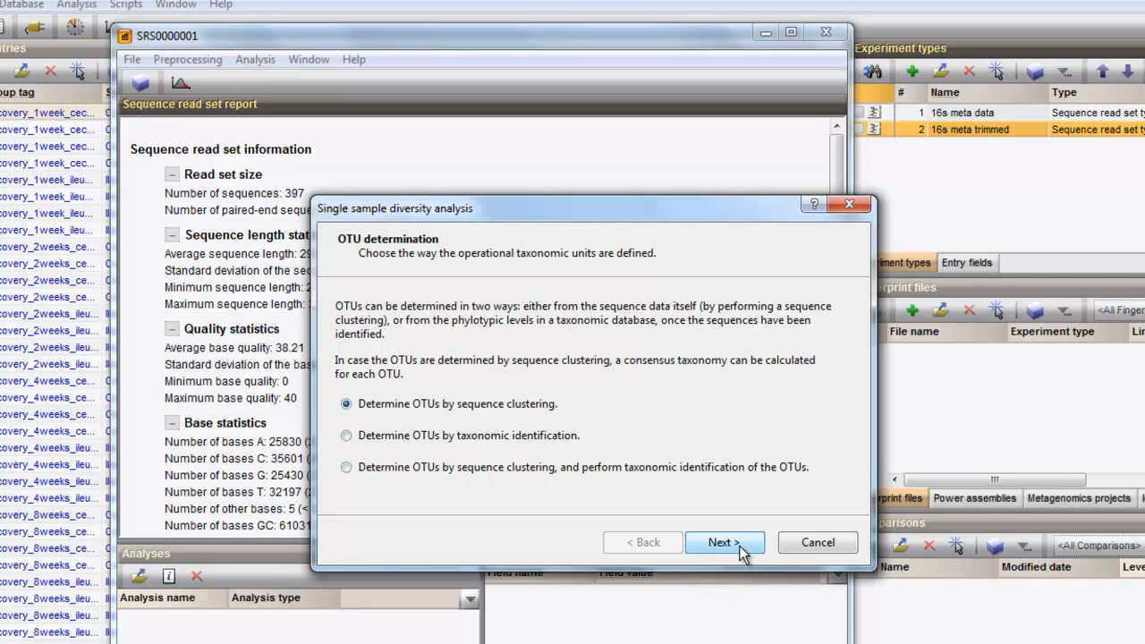
{"action": "left_click", "coordinate": [724, 542]}
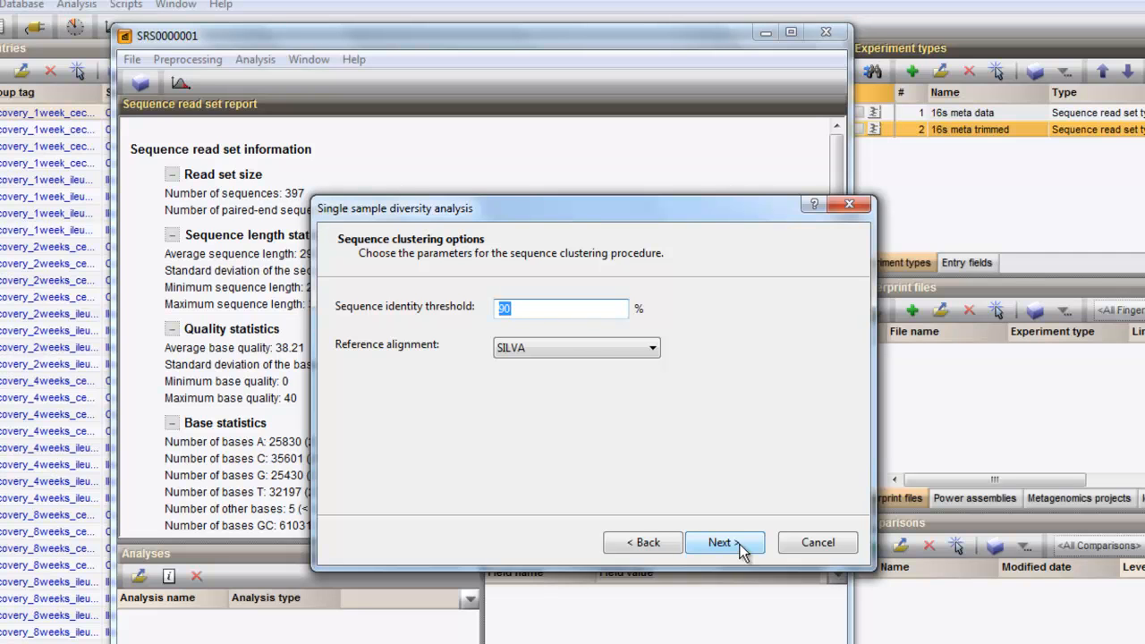
Accept clustering settings, browse Collector and Rarefaction curve custom calculators, and keep 'Use default calculators'
{"action": "left_click", "coordinate": [725, 542]}
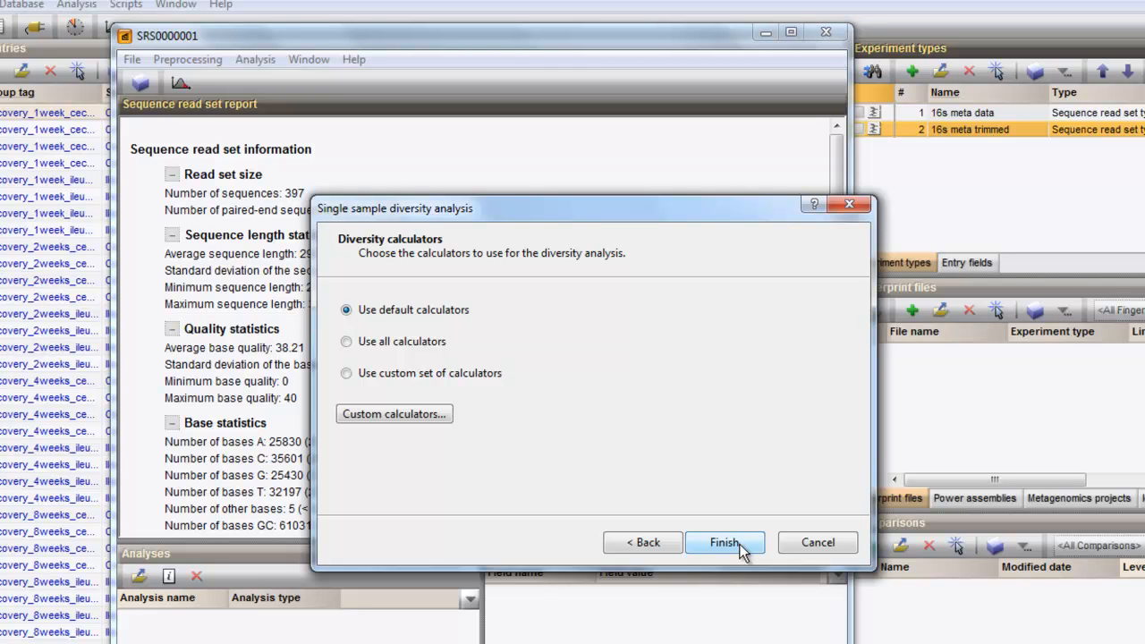
{"action": "left_click", "coordinate": [393, 413]}
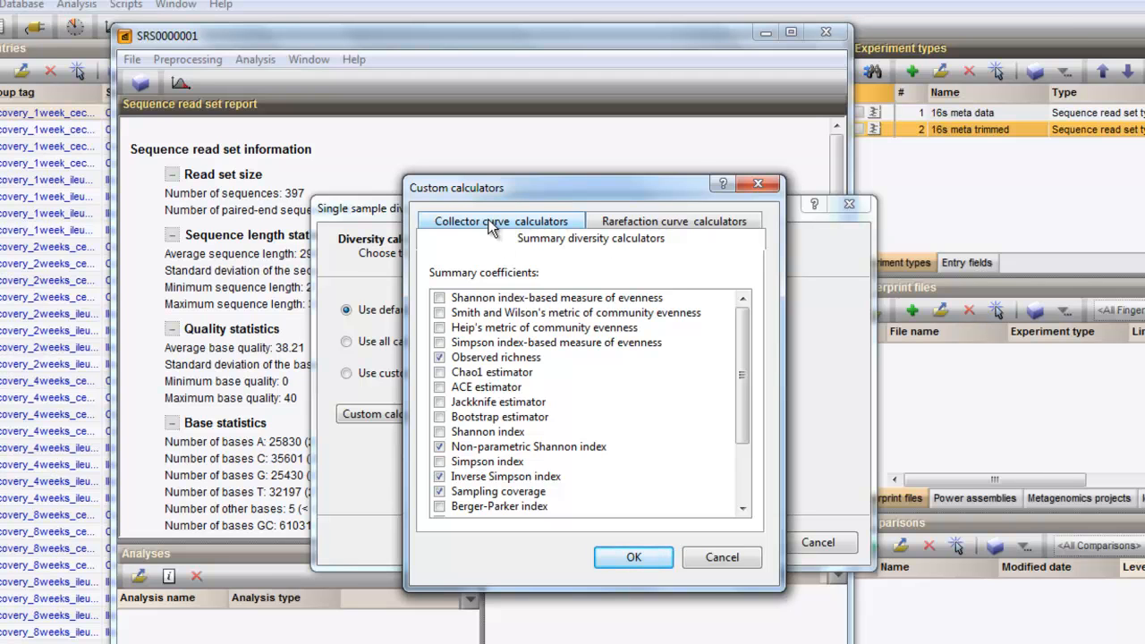
{"action": "left_click", "coordinate": [673, 239]}
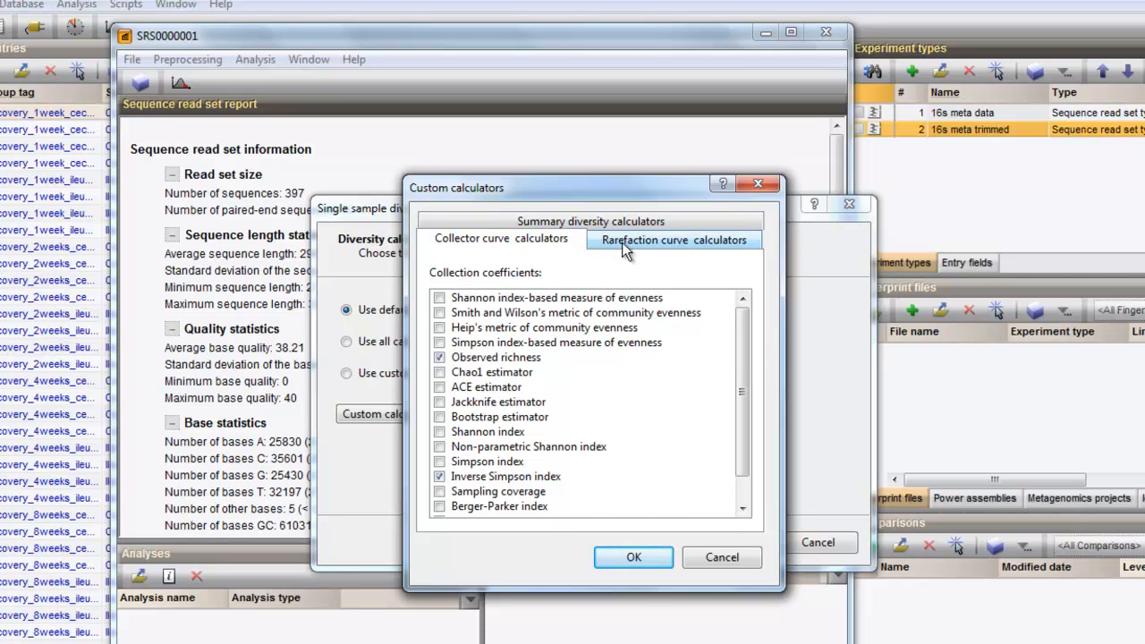
{"action": "left_click", "coordinate": [672, 240]}
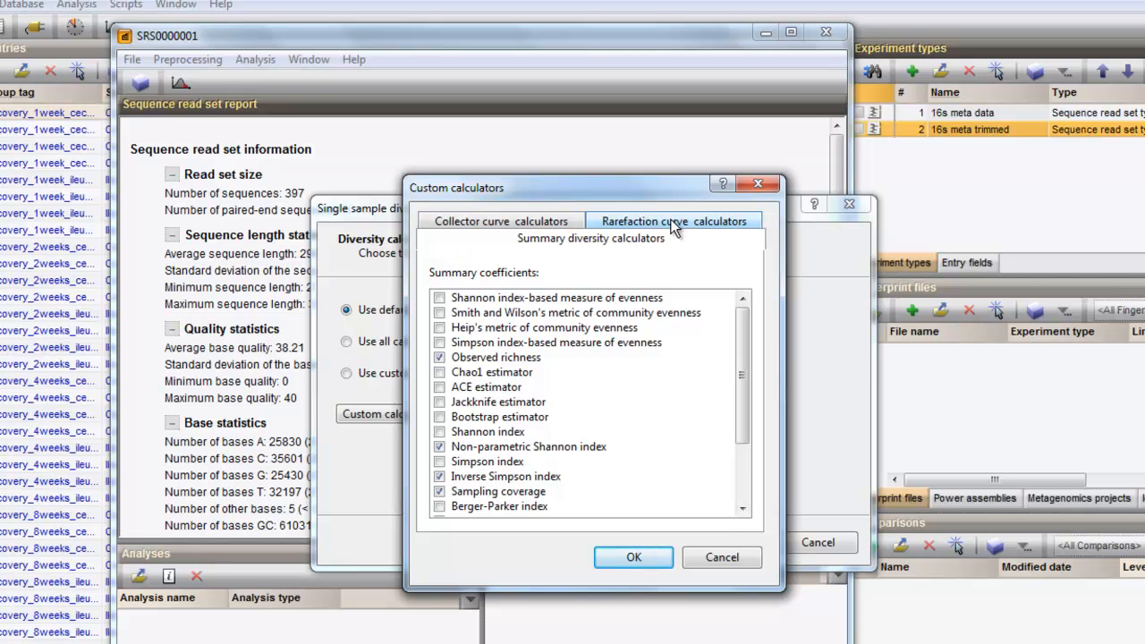
{"action": "left_click", "coordinate": [634, 558]}
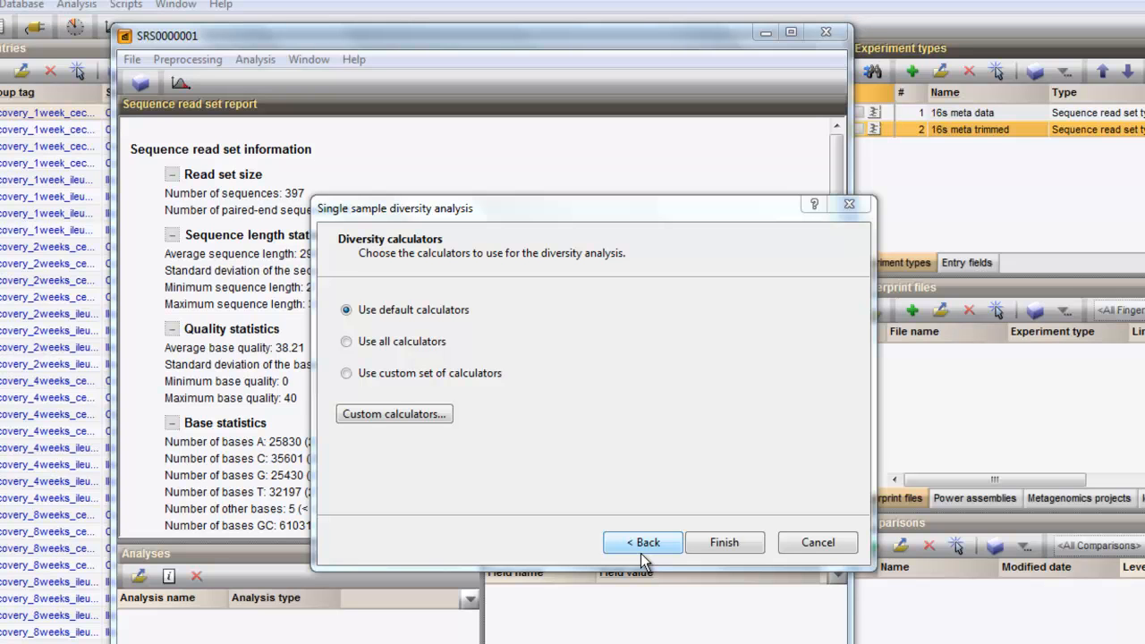
Finish the wizard and answer Yes to run the analysis in a dedicated Metagenomics window
{"action": "left_click", "coordinate": [722, 542]}
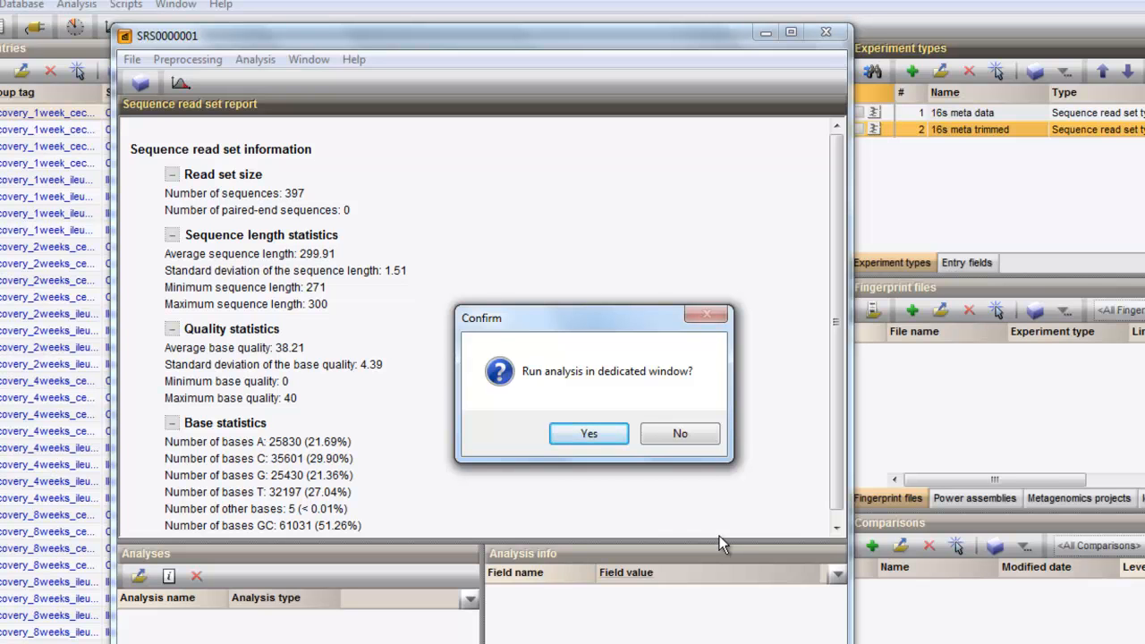
{"action": "mouse_move", "coordinate": [689, 526]}
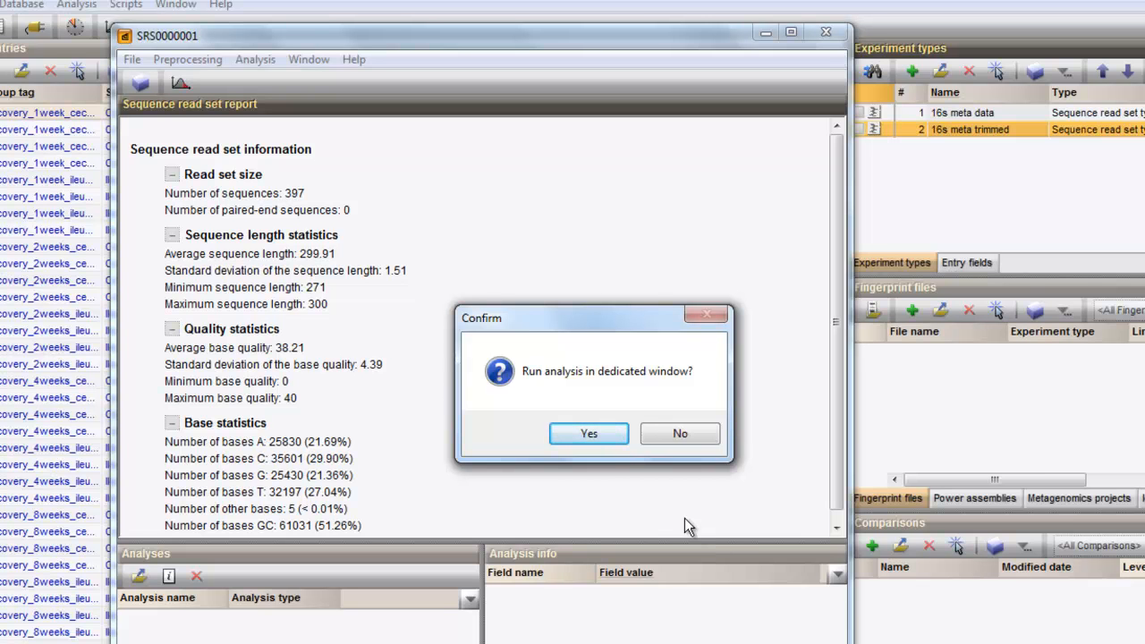
{"action": "left_click", "coordinate": [589, 432]}
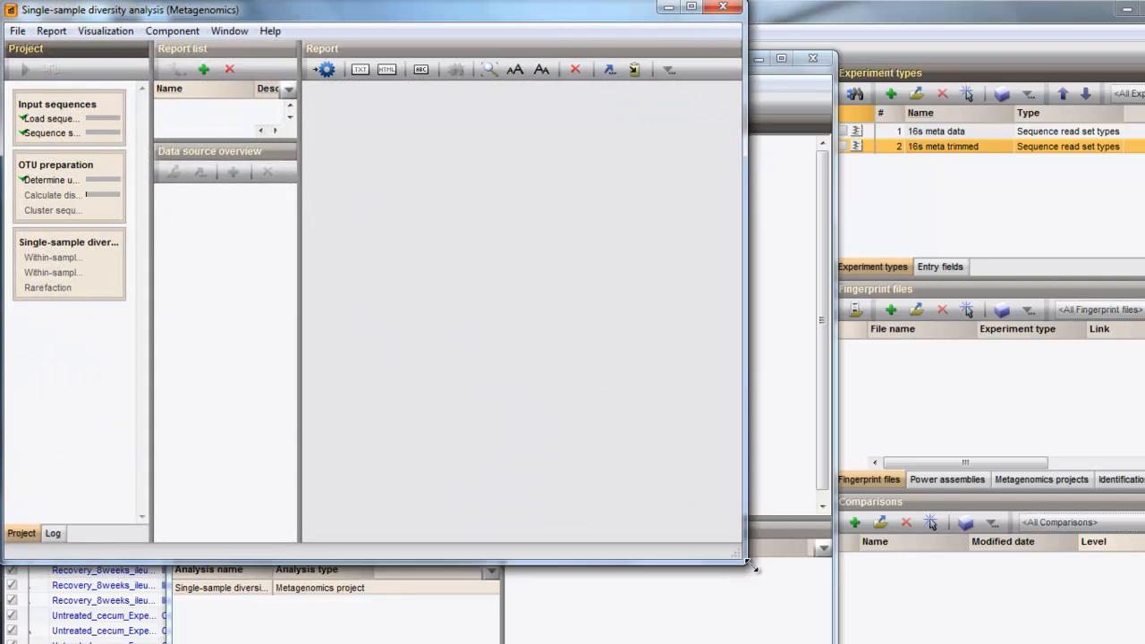
Maximize the Metagenomics window and browse the data source overview once all steps complete
{"action": "left_click", "coordinate": [691, 10]}
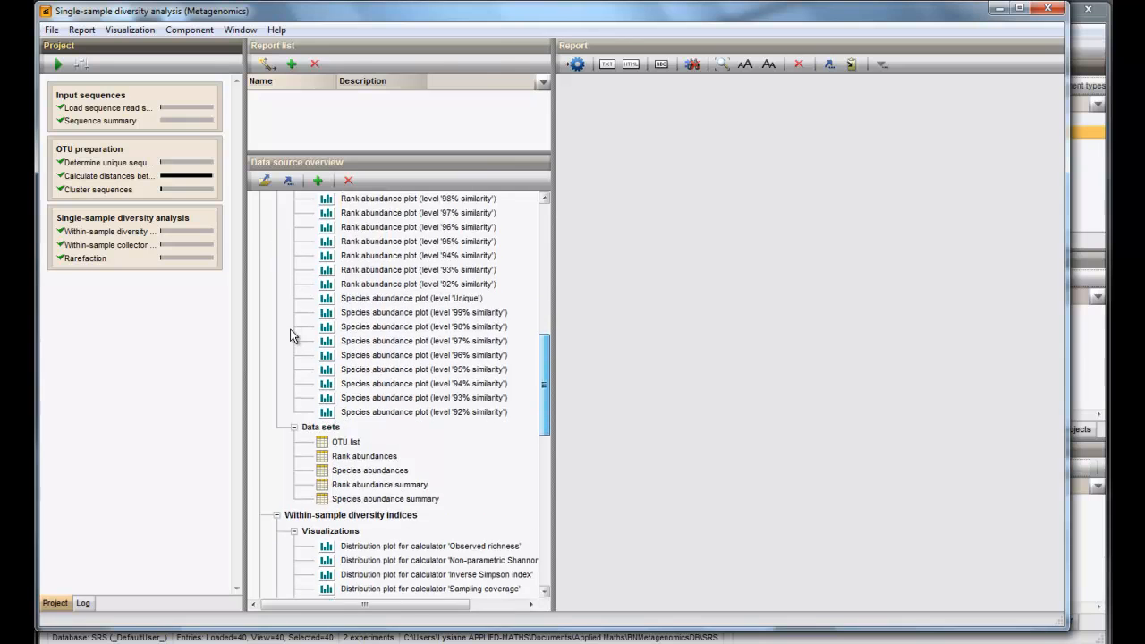
{"action": "scroll", "scroll_direction": "down", "scroll_amount": 3}
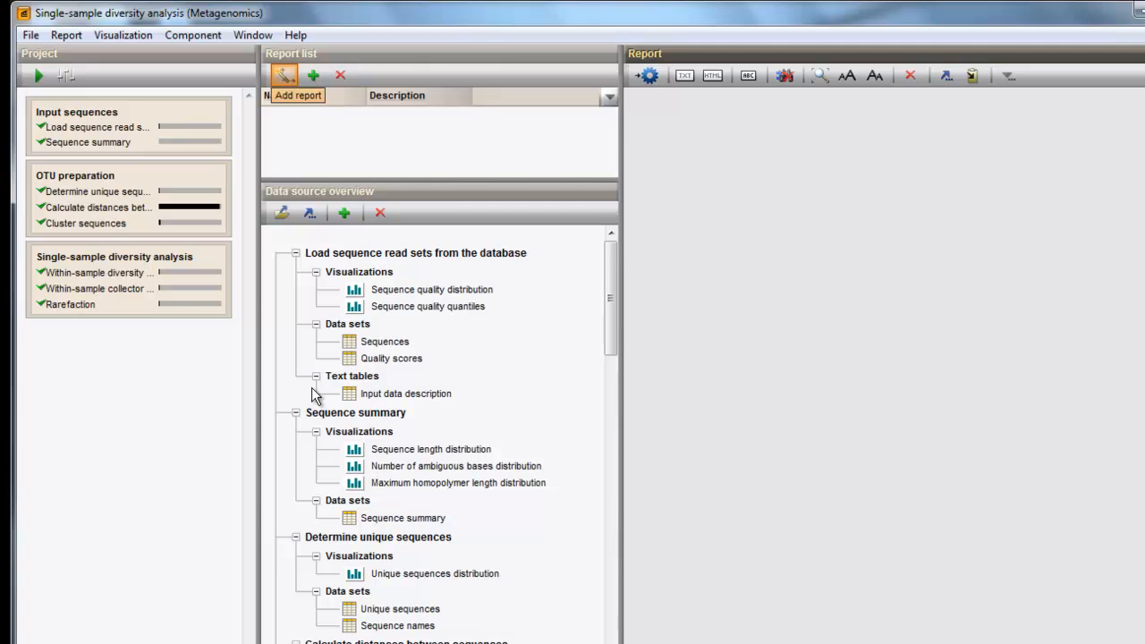
{"action": "left_click", "coordinate": [284, 75]}
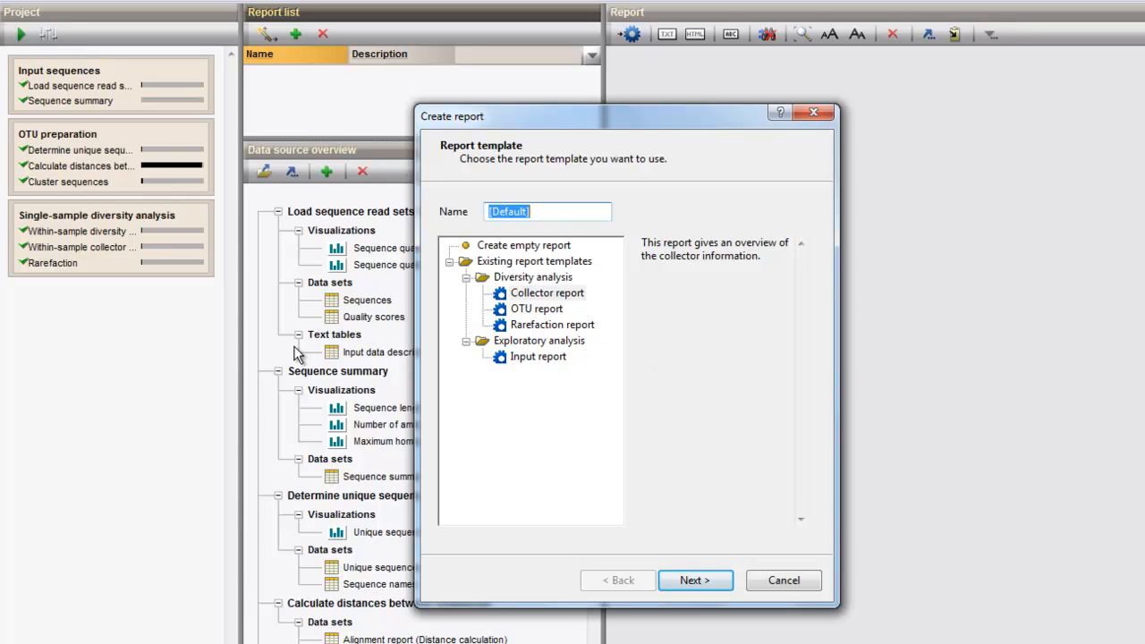
{"action": "left_click", "coordinate": [539, 356]}
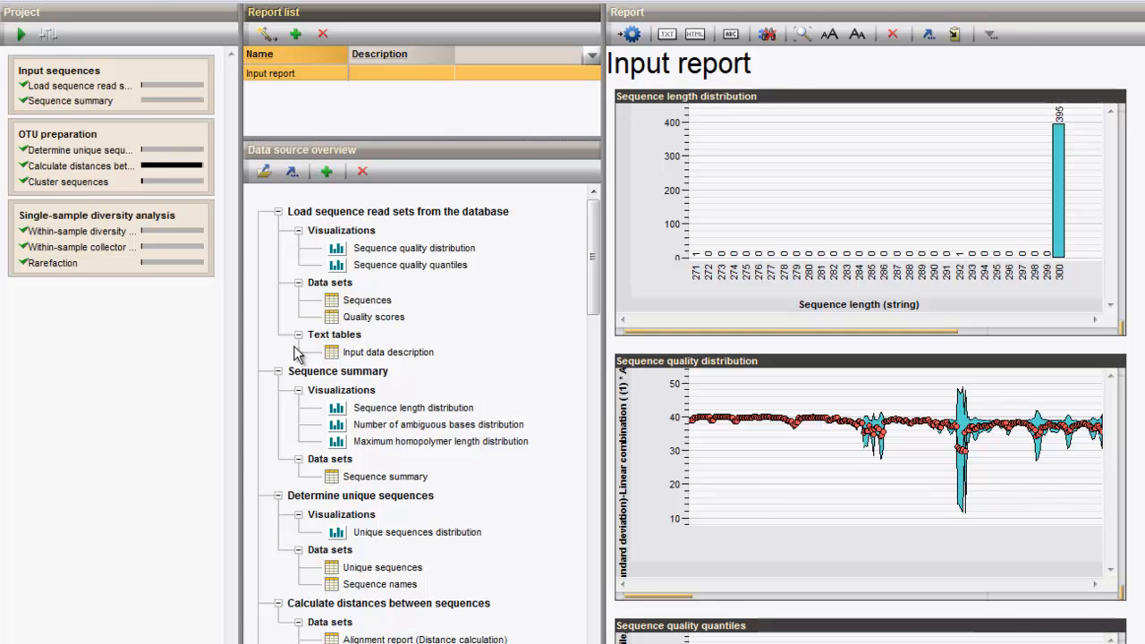
{"action": "scroll", "scroll_direction": "down", "scroll_amount": 3}
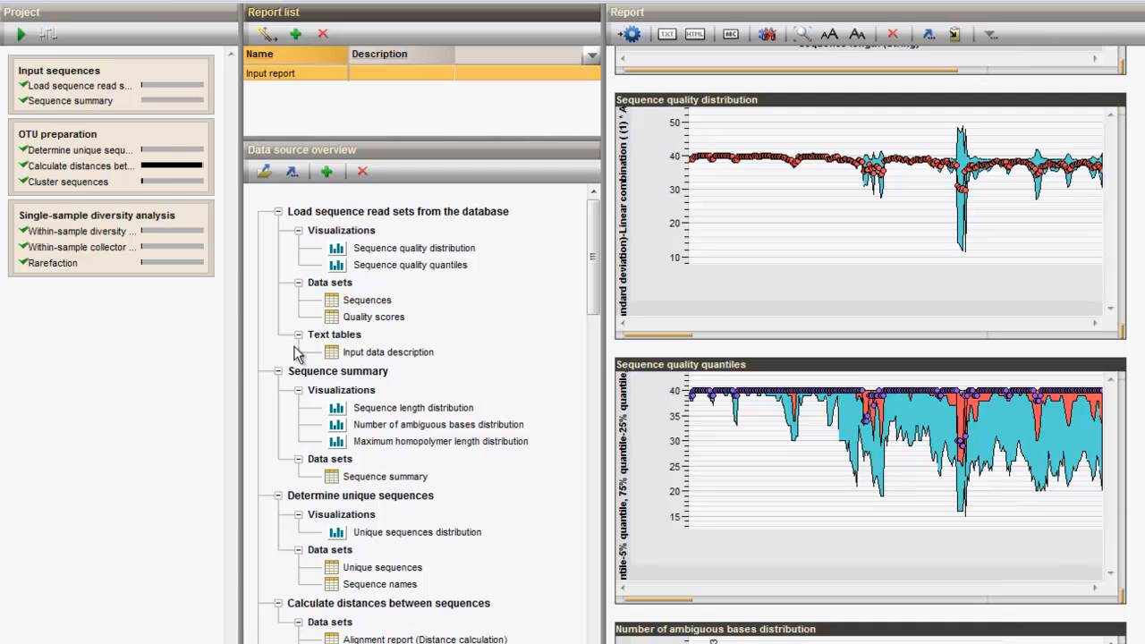
{"action": "scroll", "scroll_direction": "down", "scroll_amount": 3}
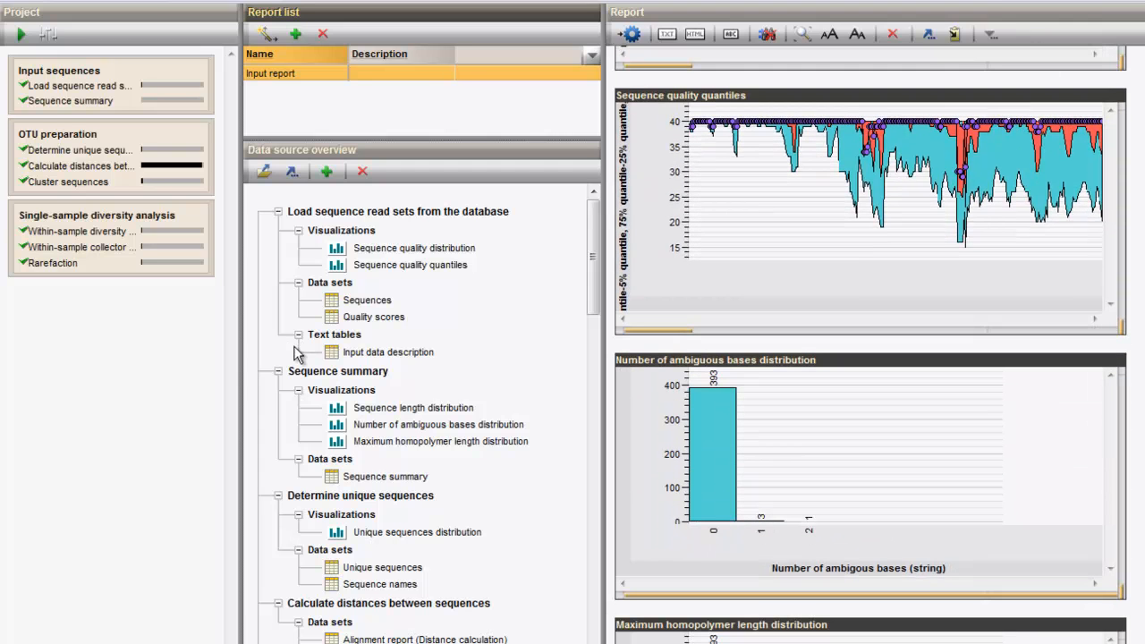
{"action": "scroll", "scroll_direction": "down", "scroll_amount": 3}
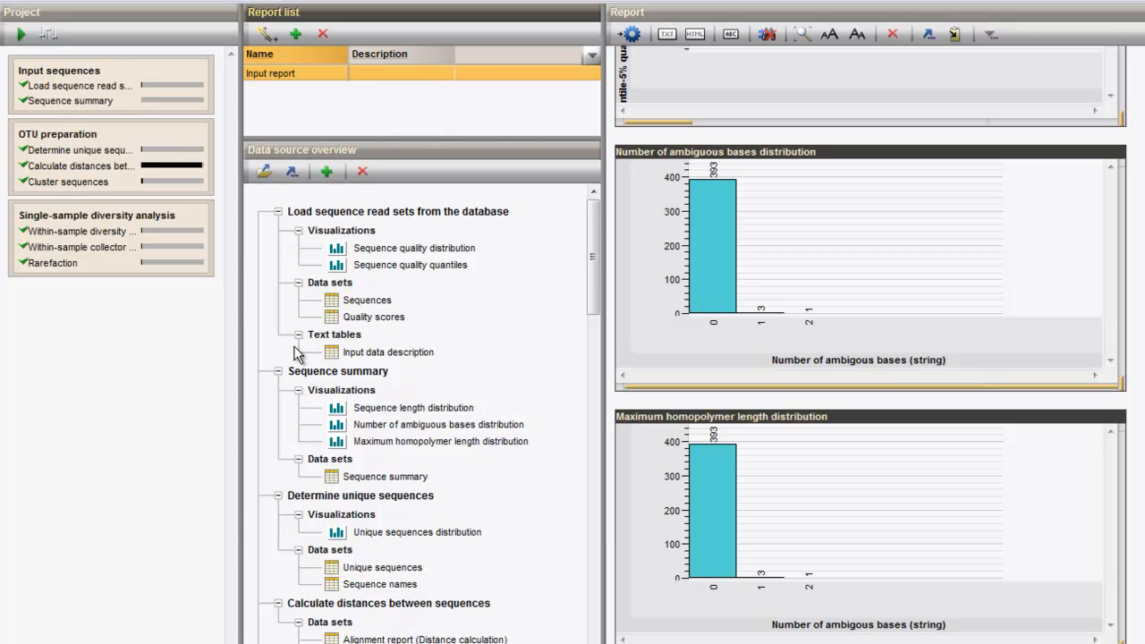
Create a Rarefaction report restricted to the Unique, 97% and 92% similarity levels
{"action": "left_click", "coordinate": [297, 32]}
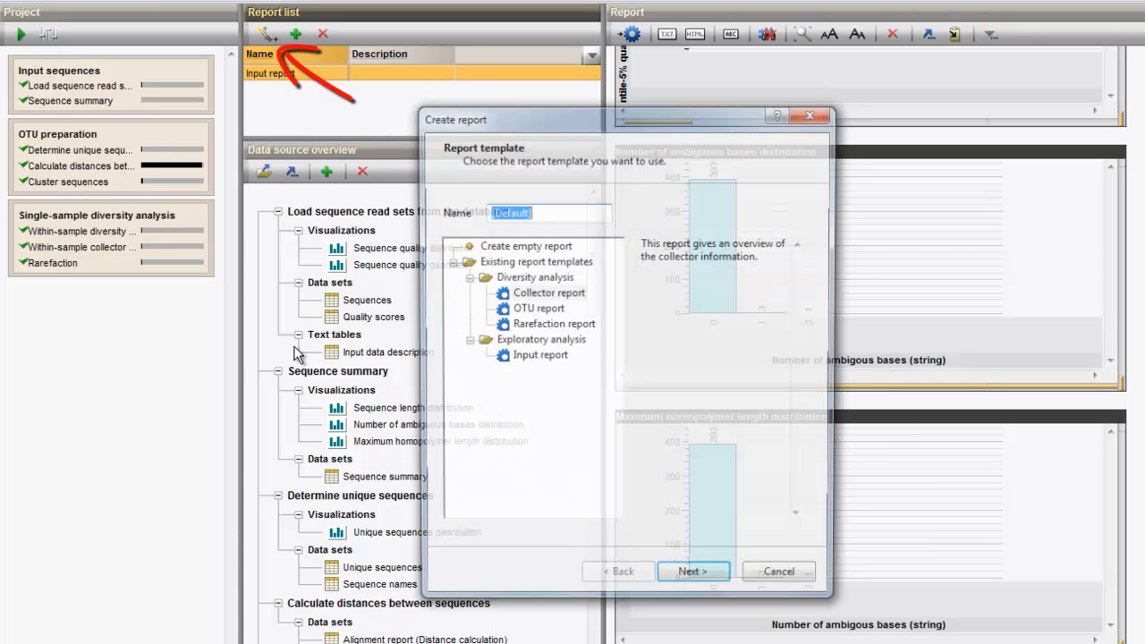
{"action": "left_click", "coordinate": [551, 325]}
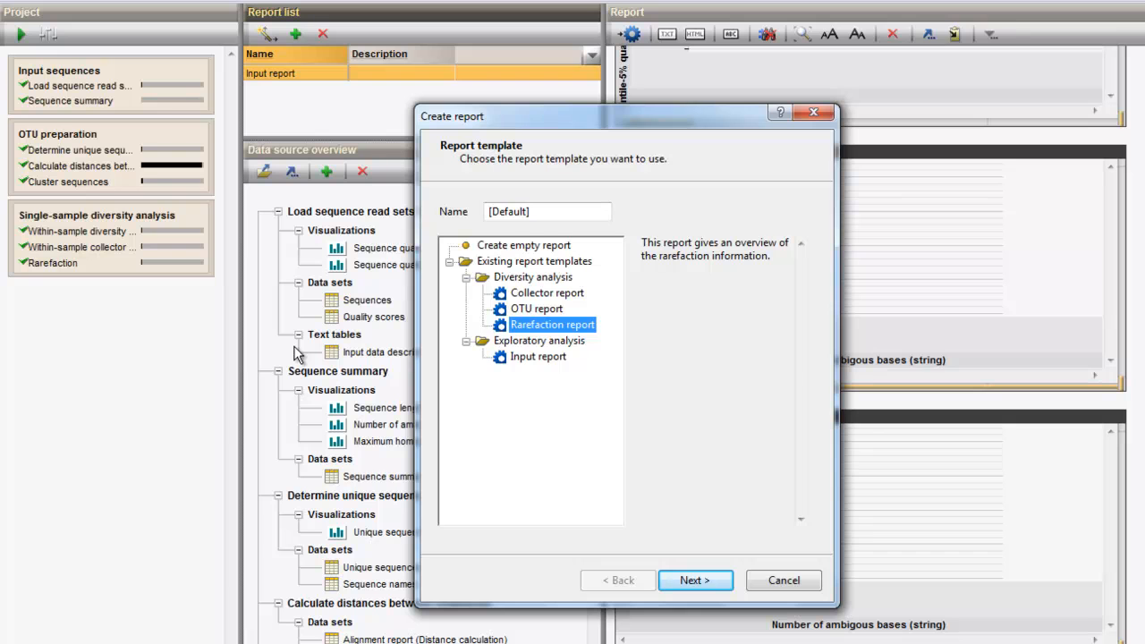
{"action": "left_click", "coordinate": [694, 580]}
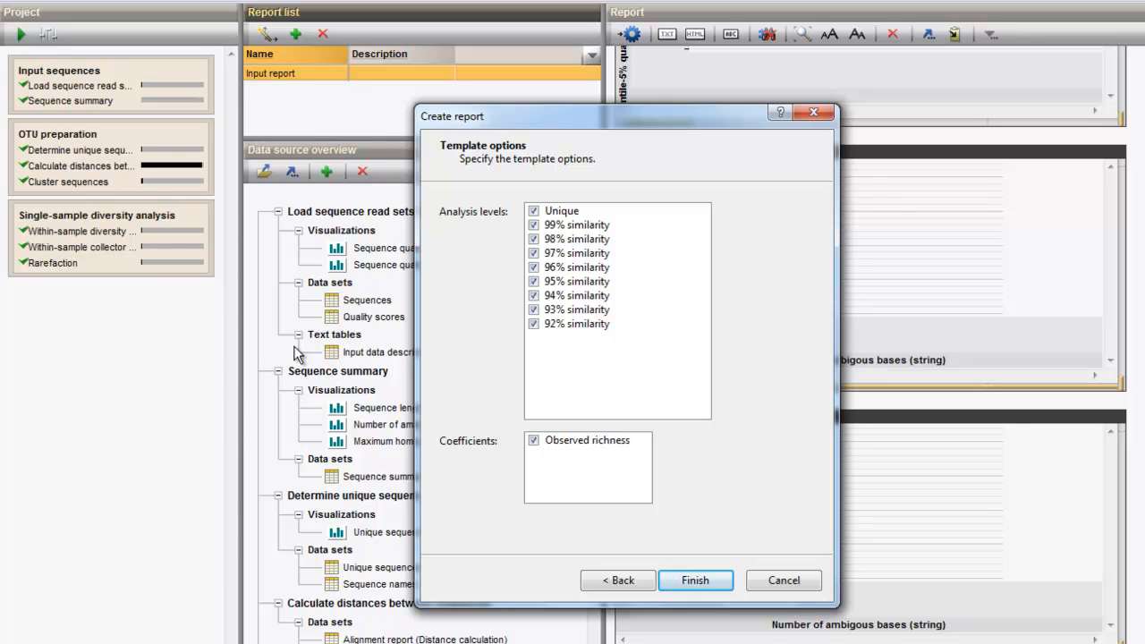
{"action": "left_click", "coordinate": [577, 226]}
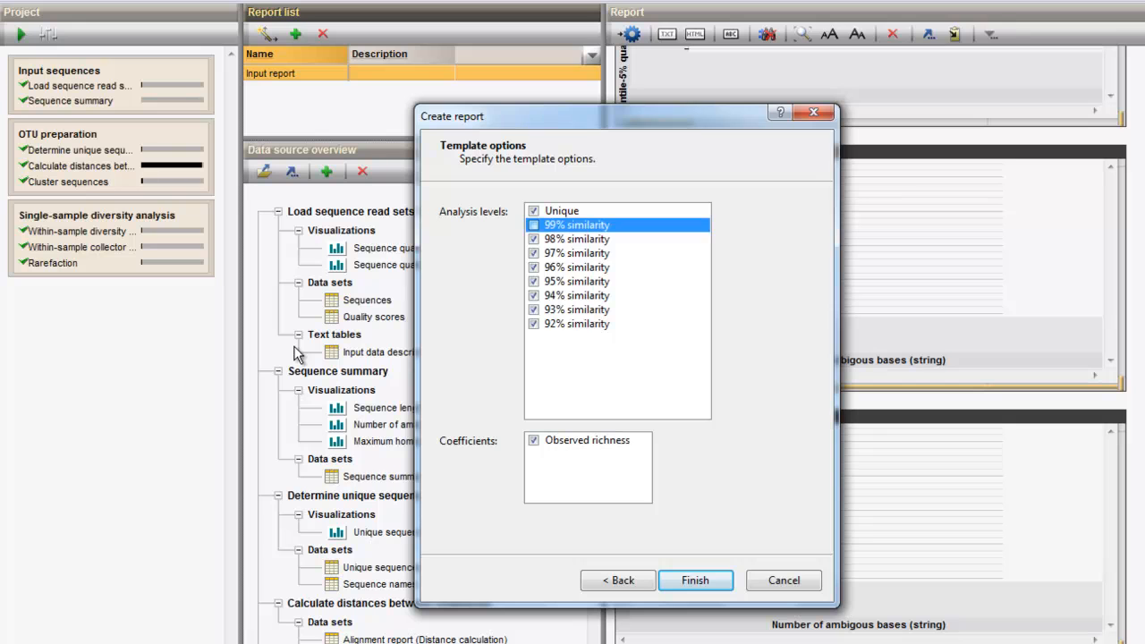
{"action": "left_click", "coordinate": [533, 281]}
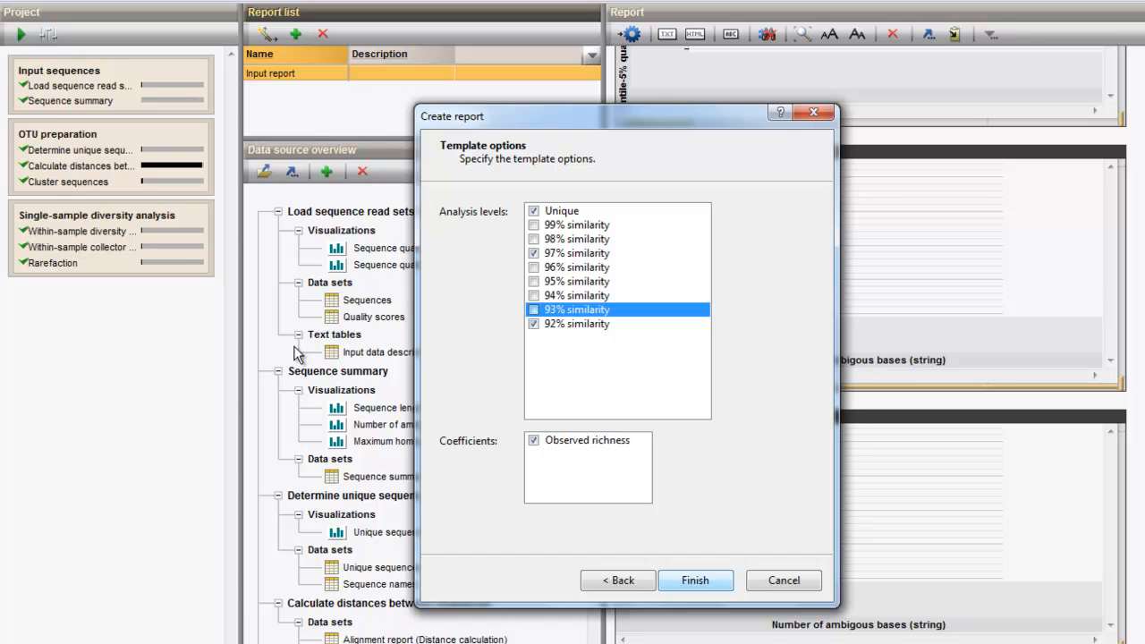
{"action": "left_click", "coordinate": [694, 579]}
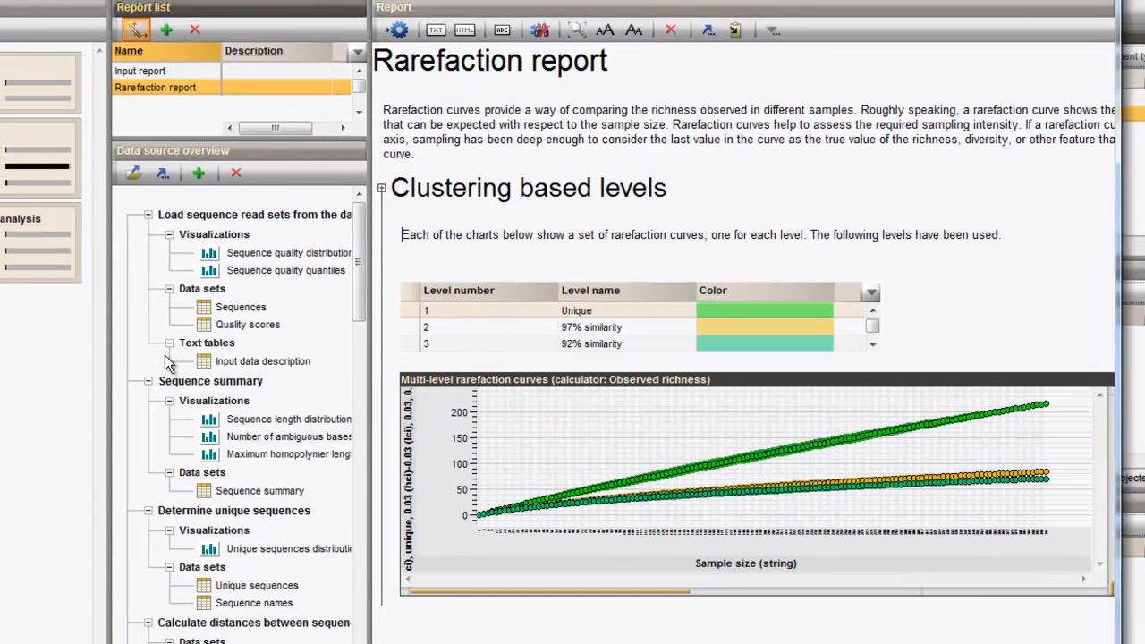
Create a Collector report for Unique, 97% and 92% levels showing observed richness and Inverse Simpson curves
{"action": "left_click", "coordinate": [165, 29]}
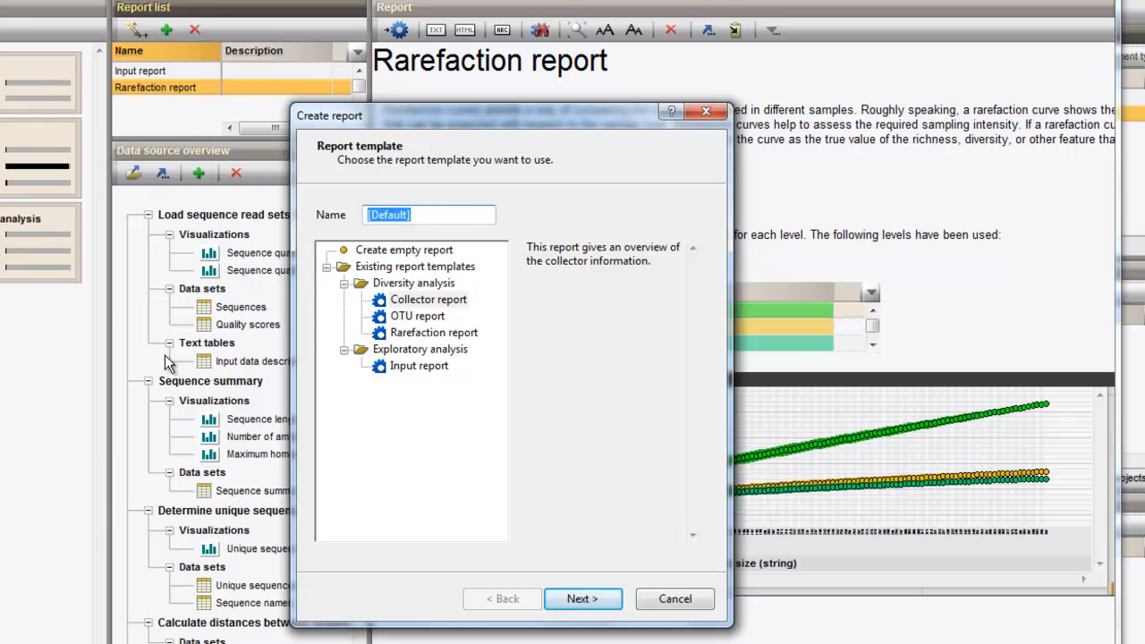
{"action": "left_click", "coordinate": [584, 597]}
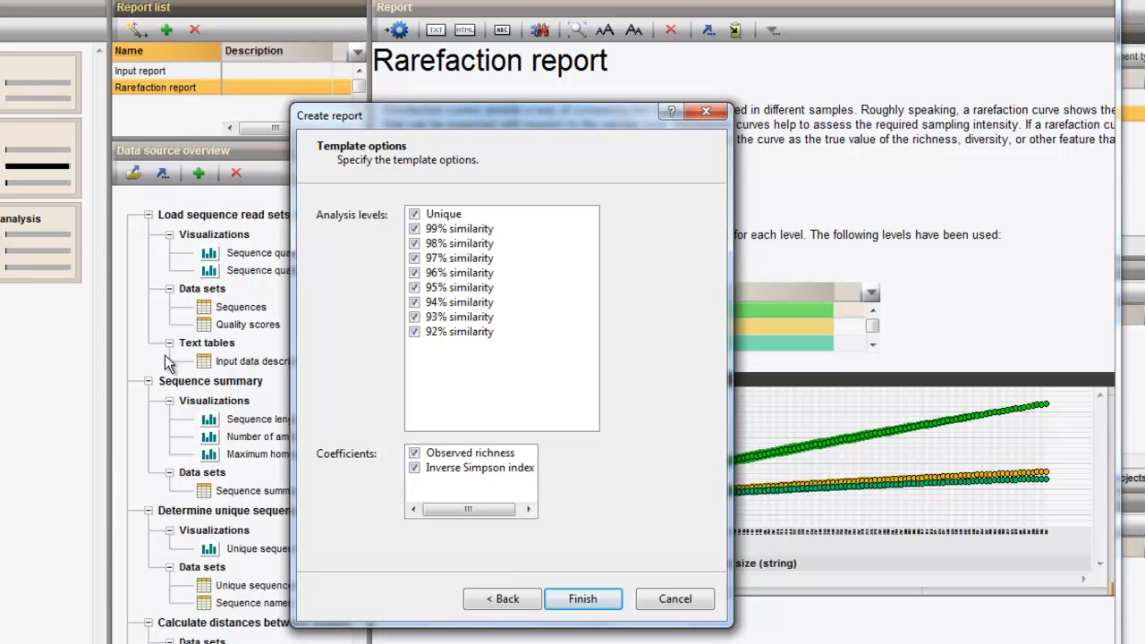
{"action": "left_click", "coordinate": [458, 300]}
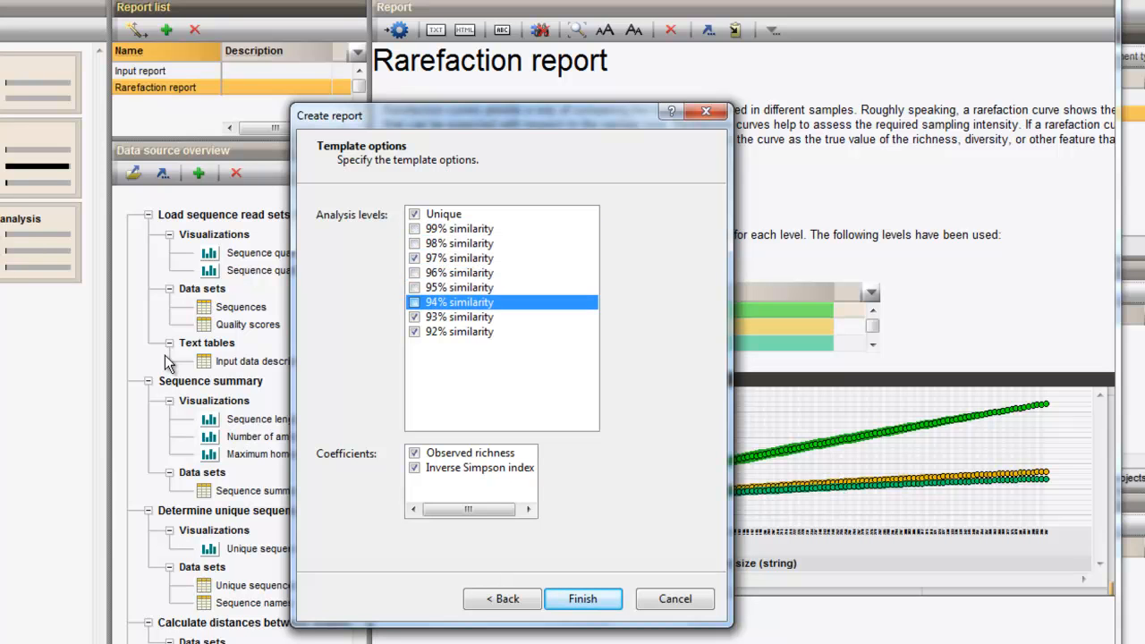
{"action": "left_click", "coordinate": [583, 597]}
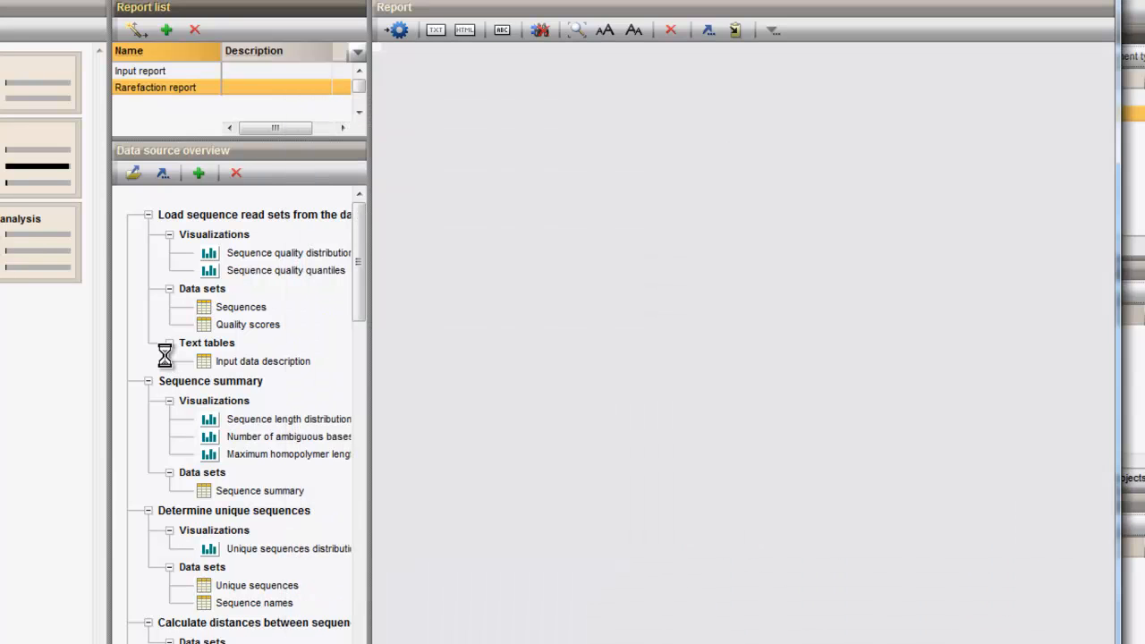
{"action": "left_click", "coordinate": [150, 104]}
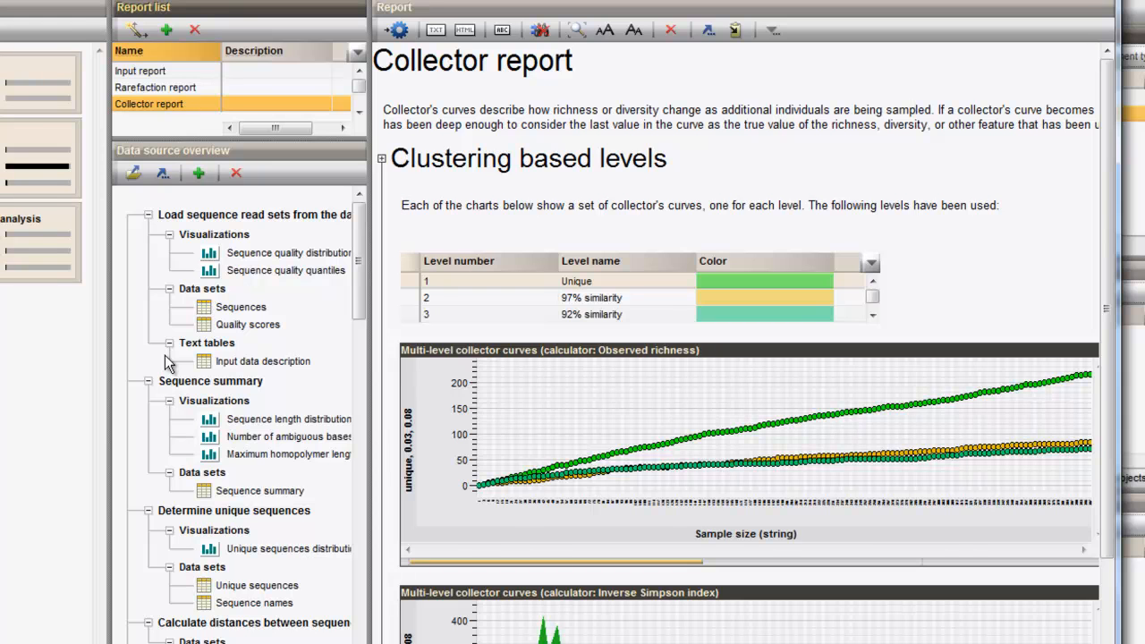
{"action": "scroll", "scroll_direction": "down", "scroll_amount": 3}
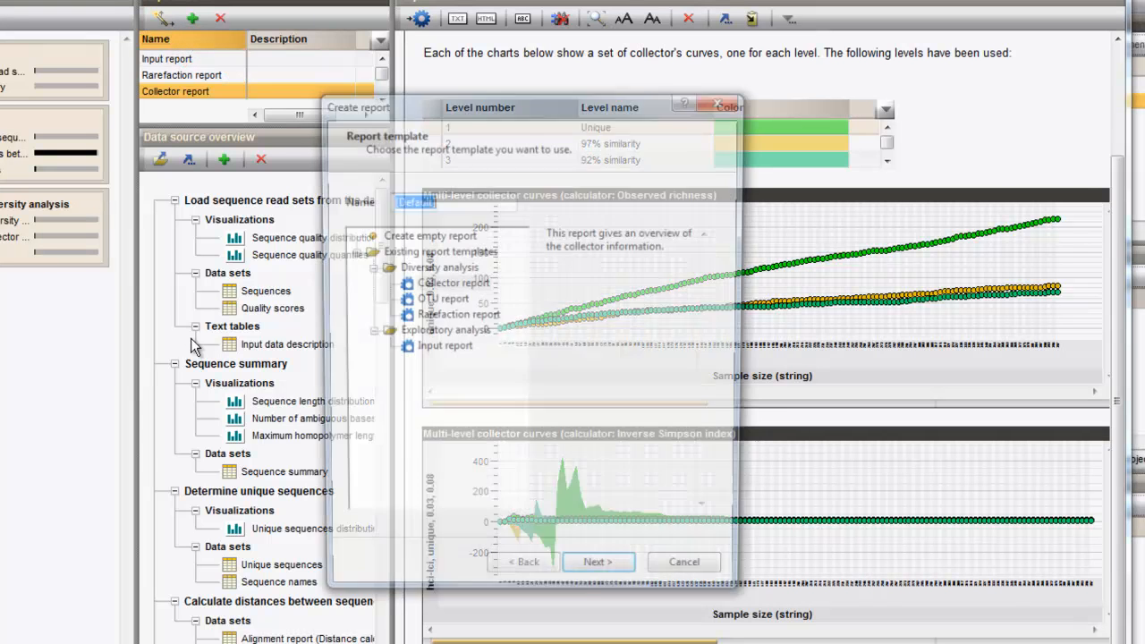
Create an OTU report with the 95% and 93% levels deselected, keeping Unique, 97% and 92%
{"action": "left_click", "coordinate": [440, 299]}
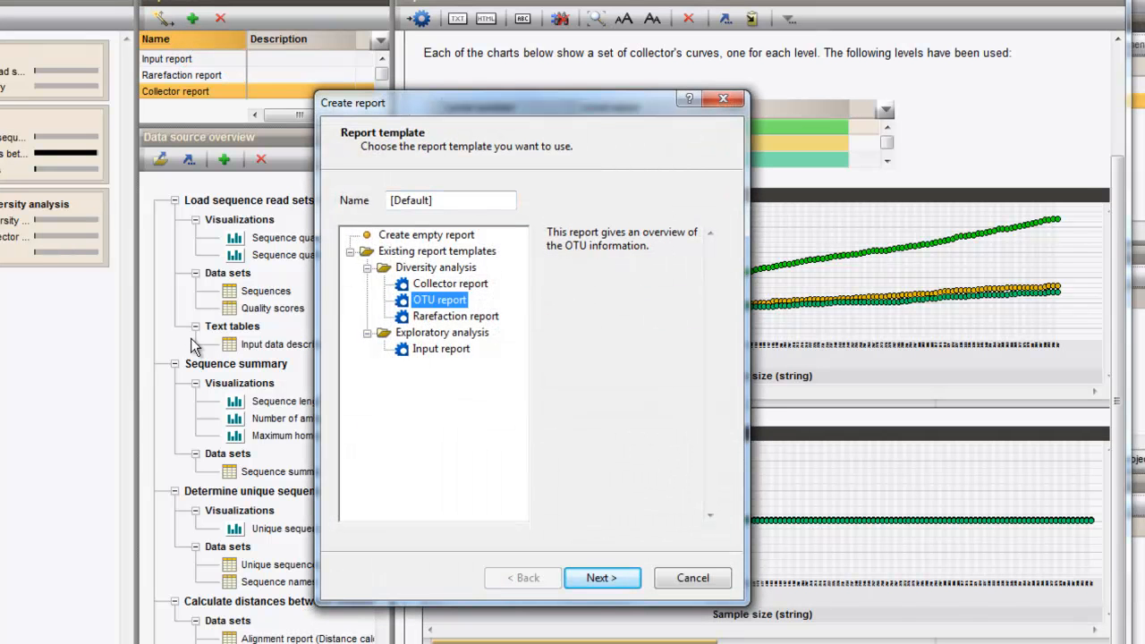
{"action": "left_click", "coordinate": [601, 578]}
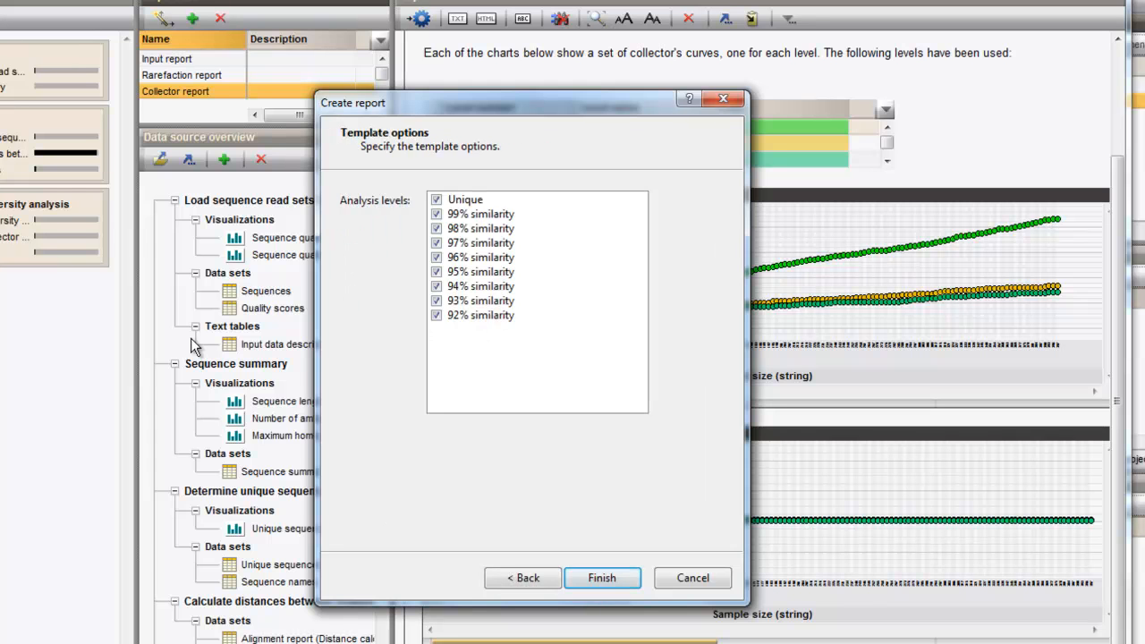
{"action": "left_click", "coordinate": [479, 272]}
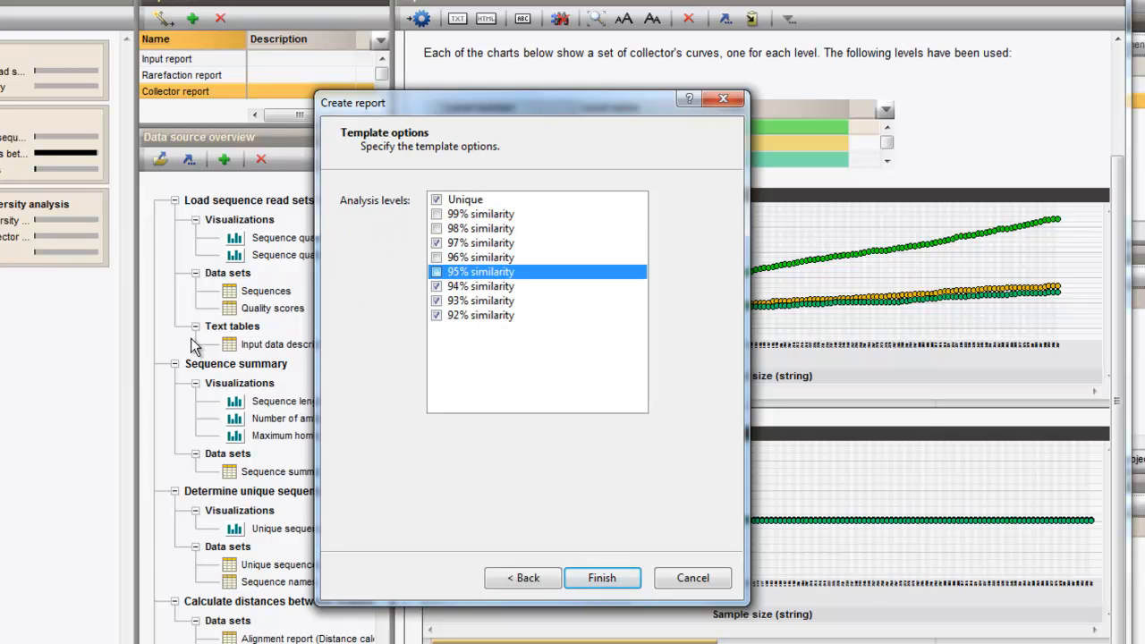
{"action": "left_click", "coordinate": [479, 301]}
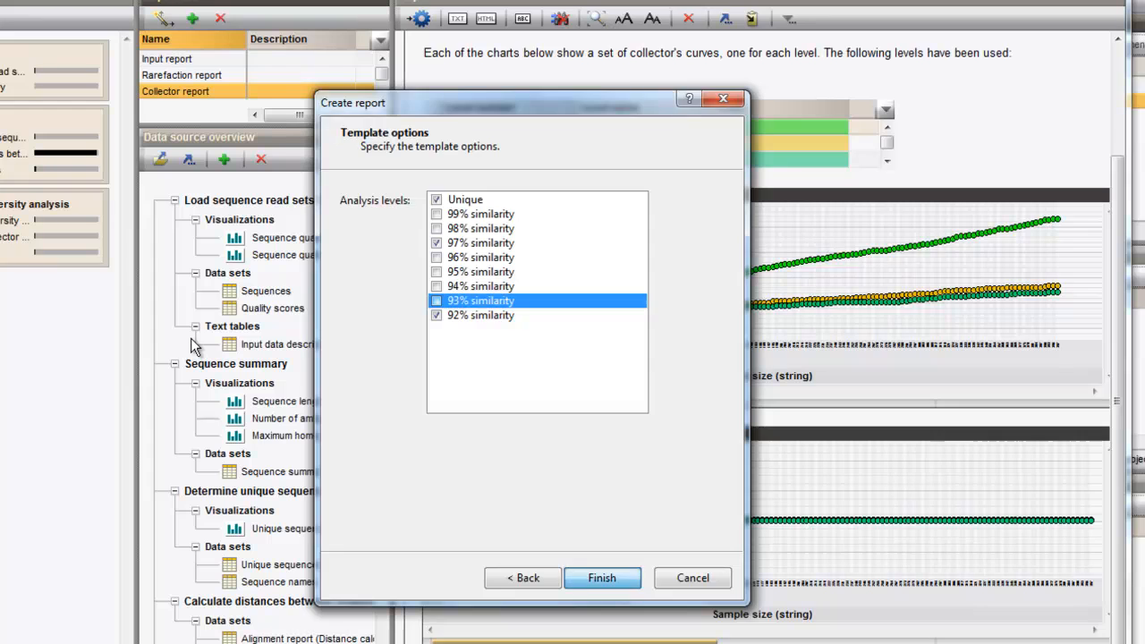
{"action": "left_click", "coordinate": [601, 576]}
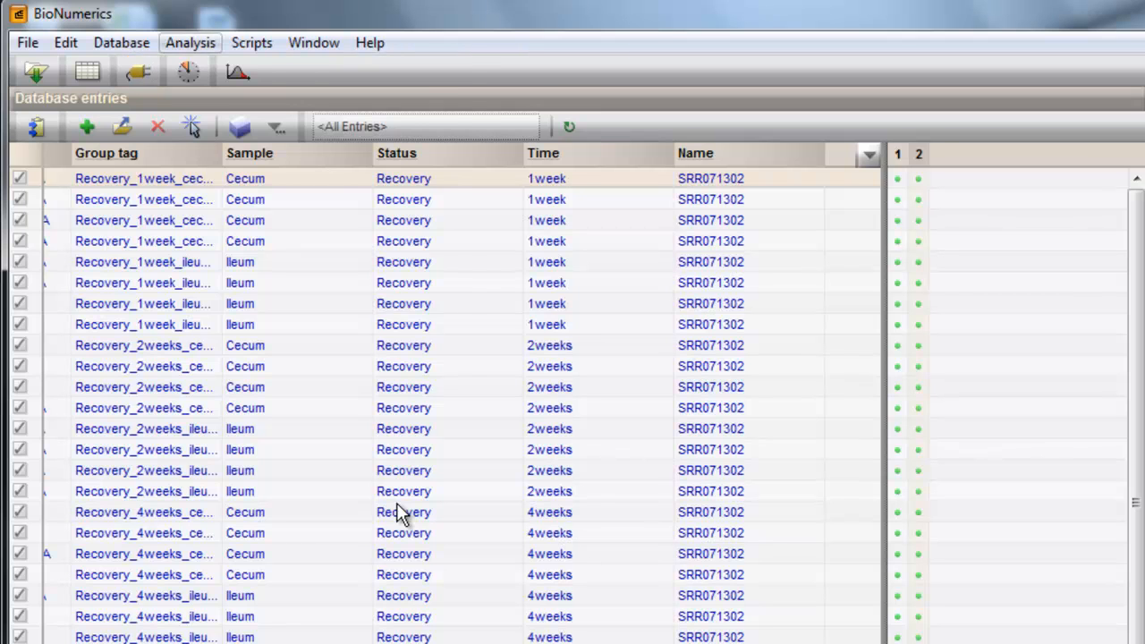
Run single-sample diversity analysis on the entries' 16s meta data with SILVA clustering and default calculators
{"action": "left_click", "coordinate": [190, 43]}
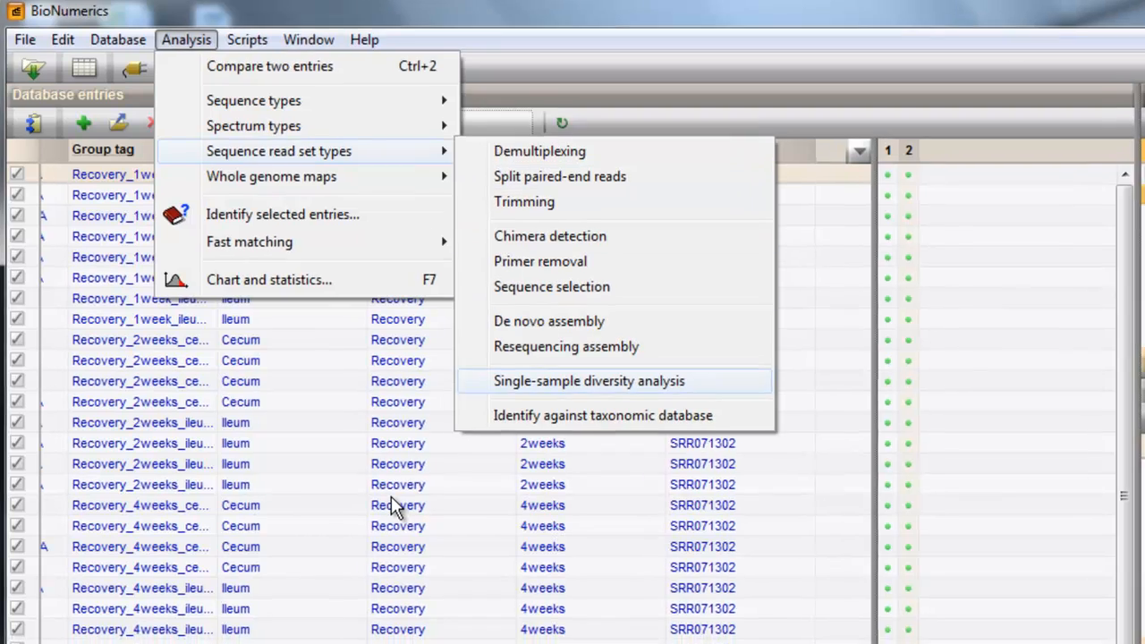
{"action": "left_click", "coordinate": [589, 379]}
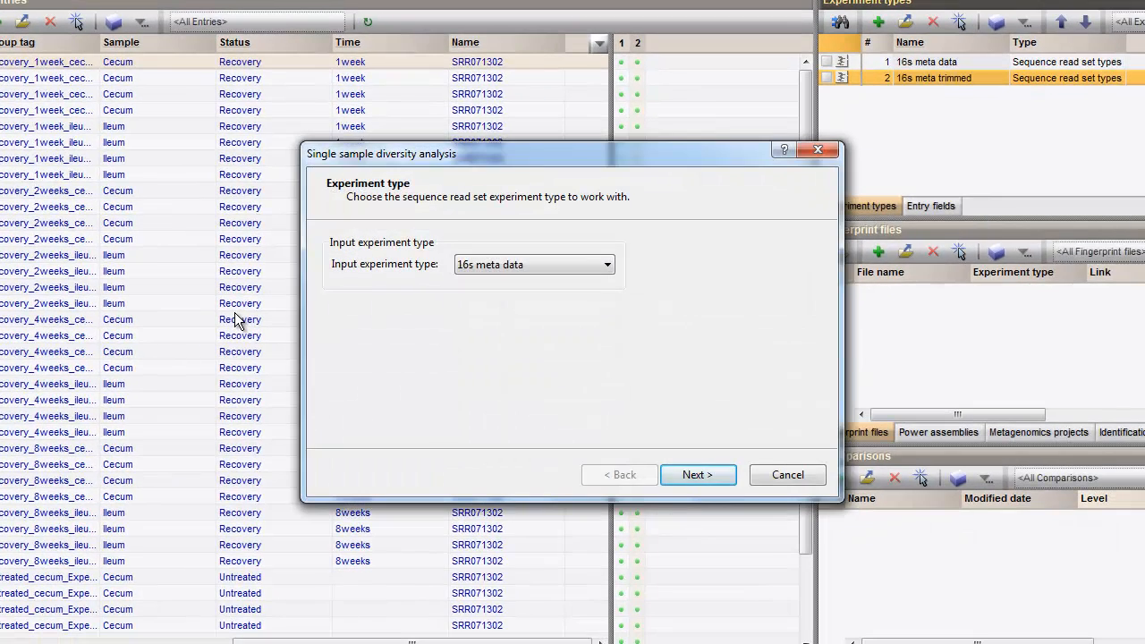
{"action": "left_click", "coordinate": [697, 474]}
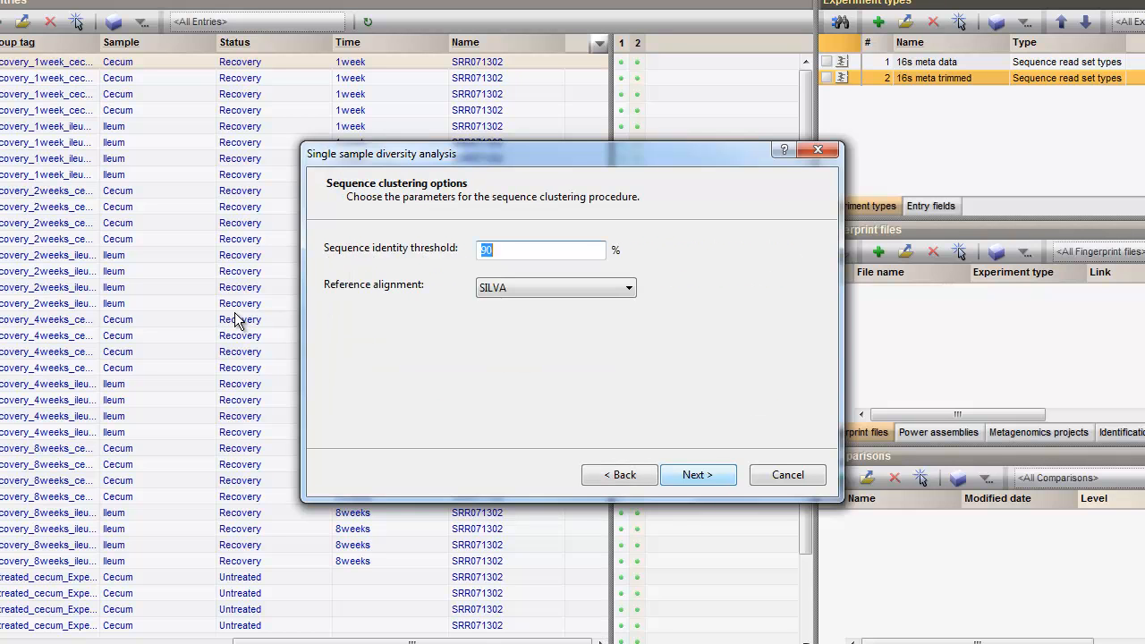
{"action": "left_click", "coordinate": [698, 476]}
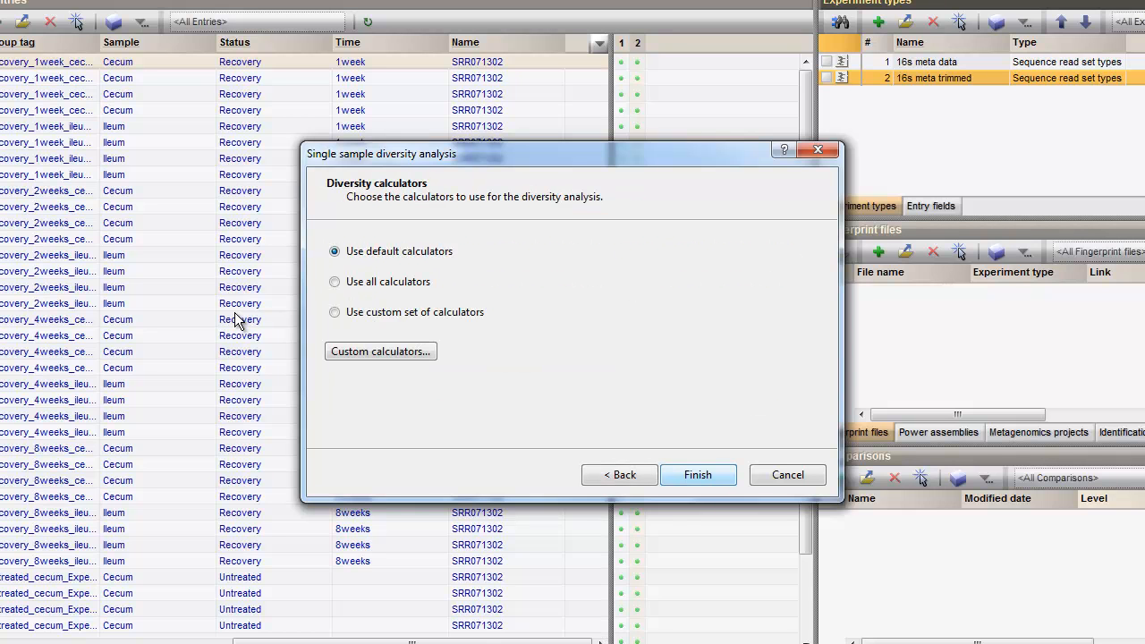
{"action": "left_click", "coordinate": [697, 476]}
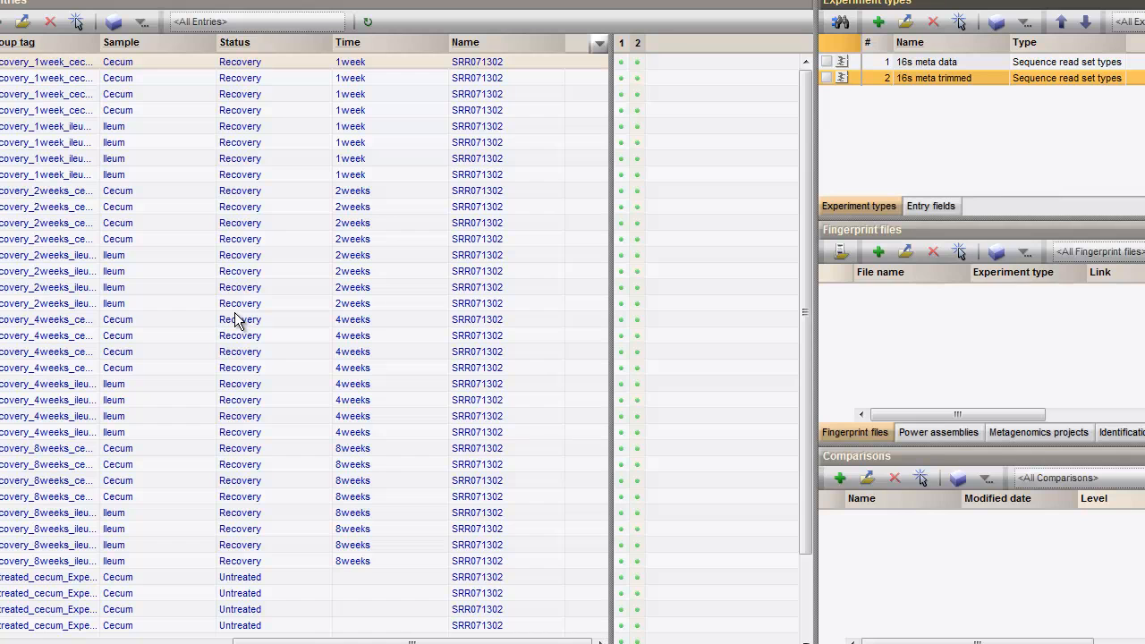